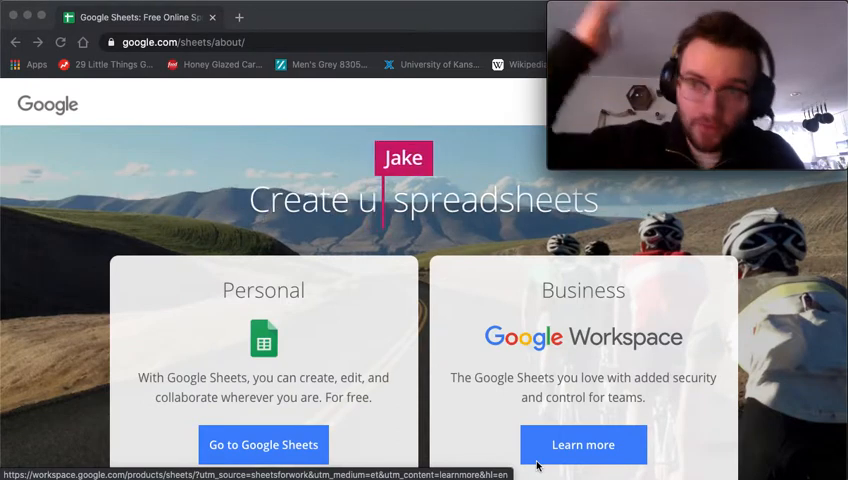
Open Google Sheets and start a new Blank spreadsheet from the template options
text(seful)
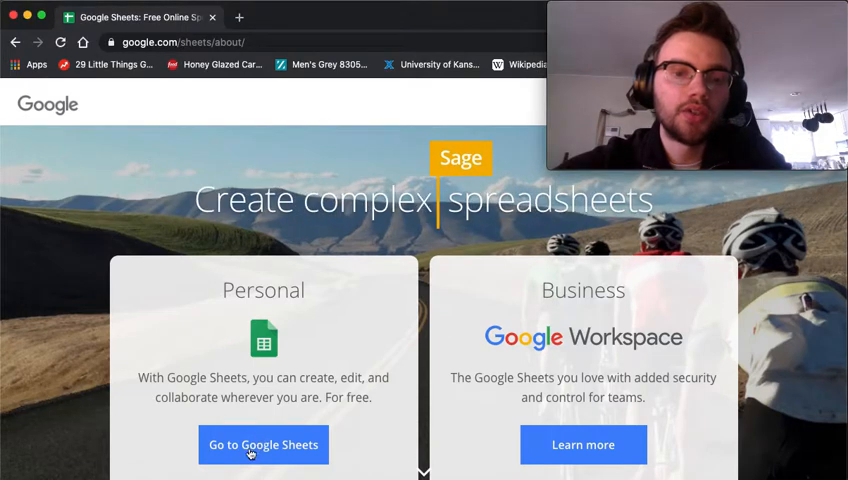
click(263, 444)
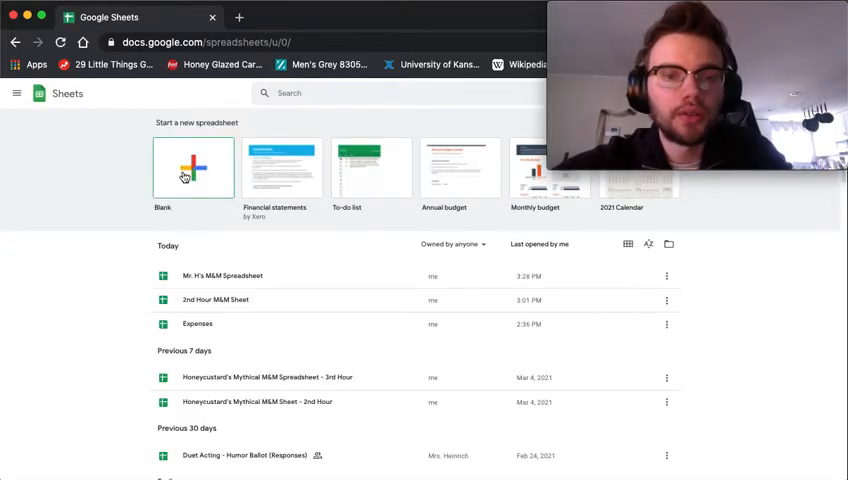
click(193, 167)
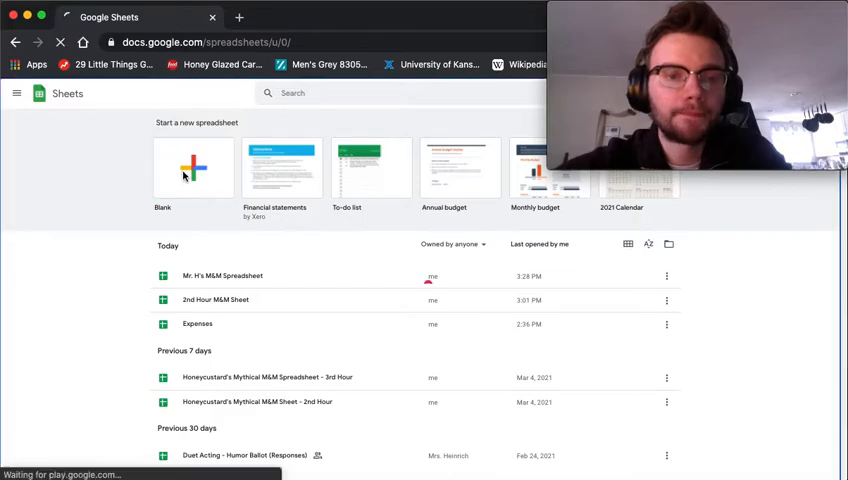
click(193, 167)
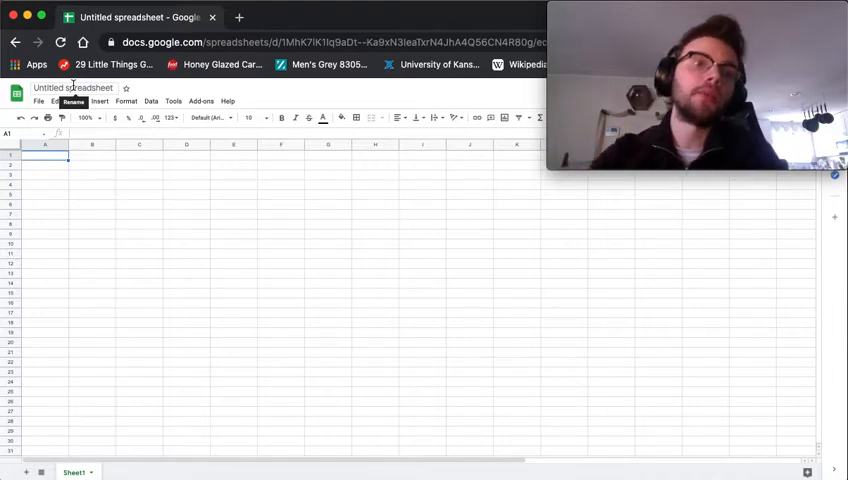
Change the 'Untitled spreadsheet' title to 'Mr. H's M&M Spreadsheet'
click(73, 87)
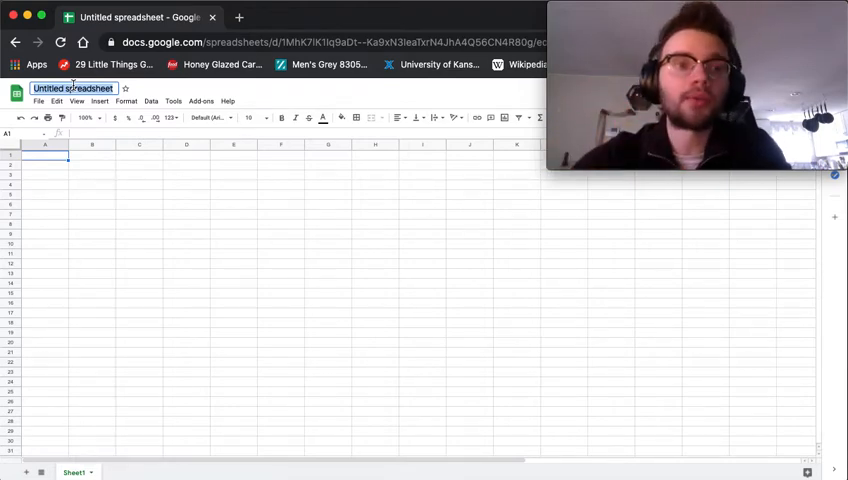
text(Mr. H's M&M)
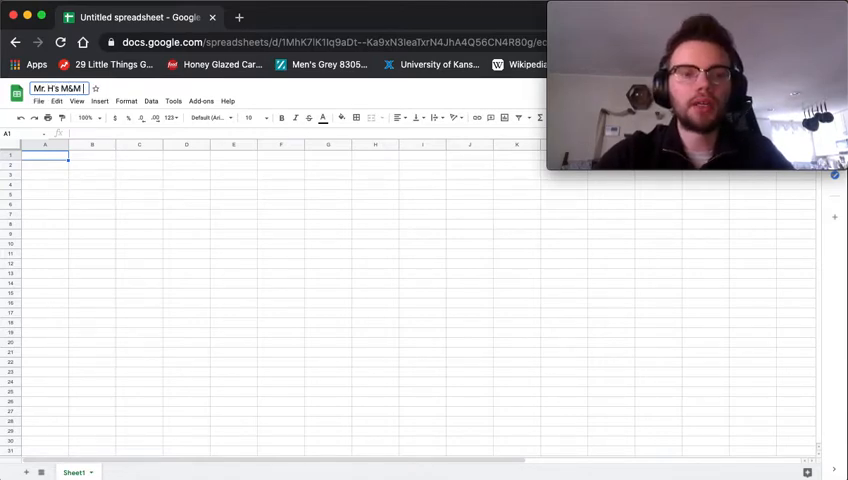
text(Spreadsheet)
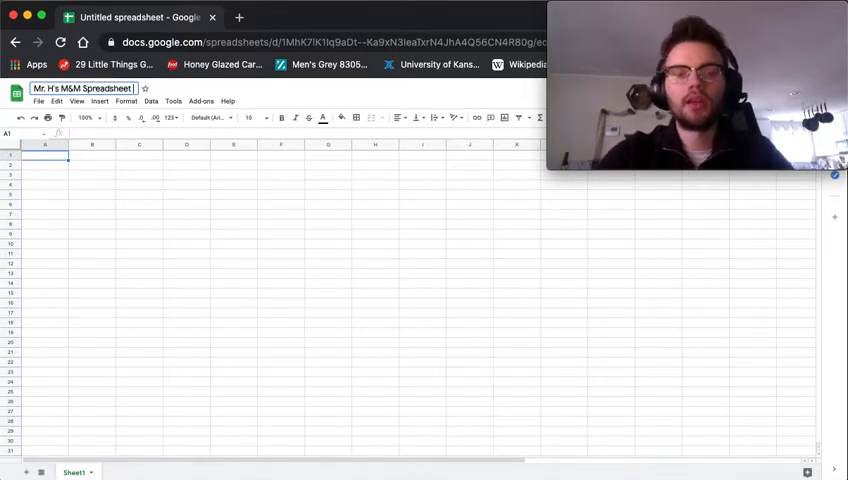
click(45, 194)
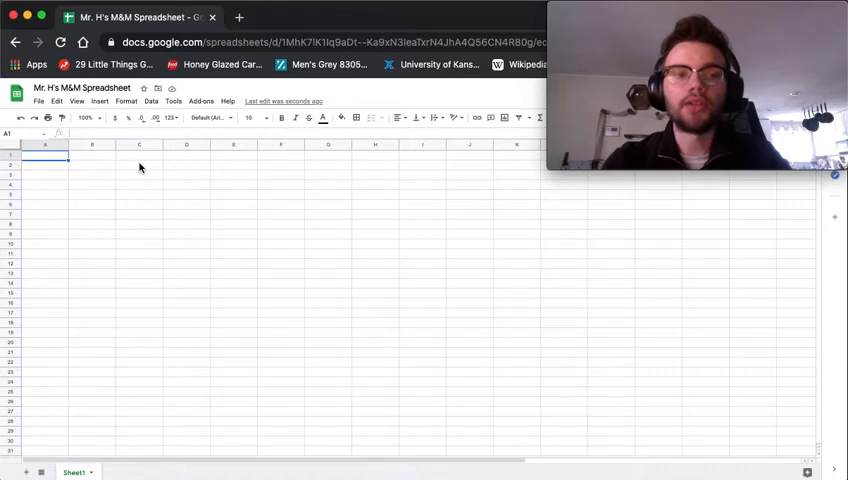
mouse_move(134, 174)
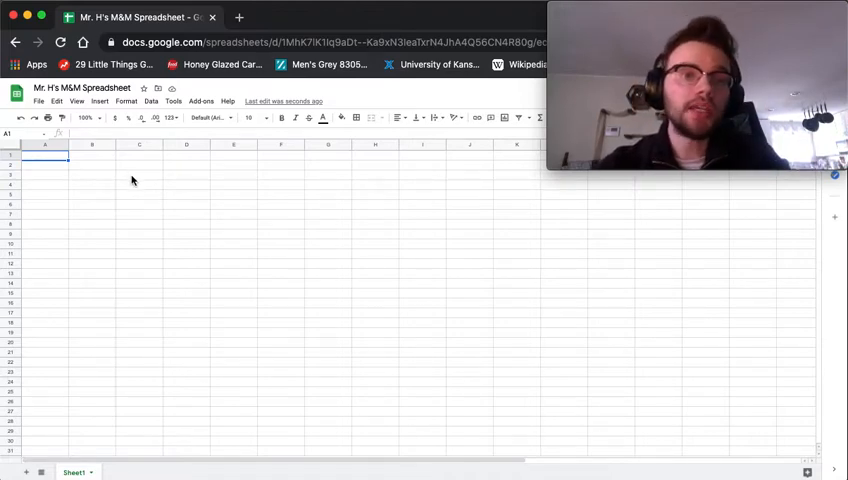
click(138, 176)
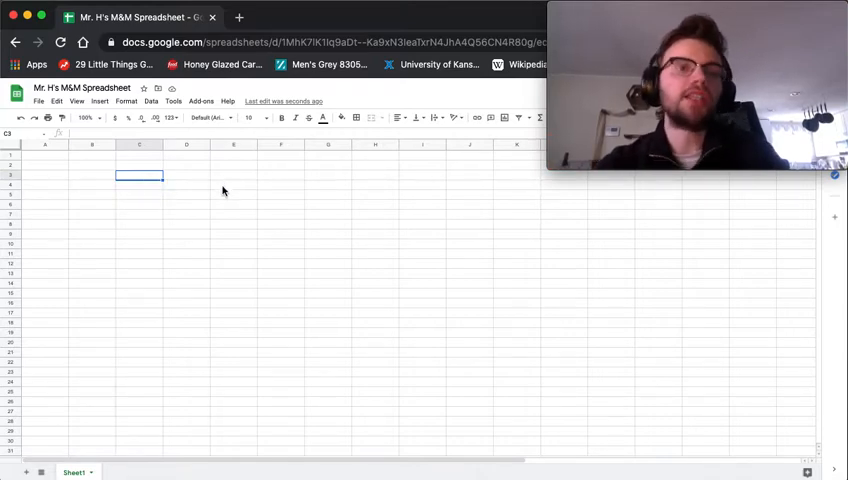
click(233, 187)
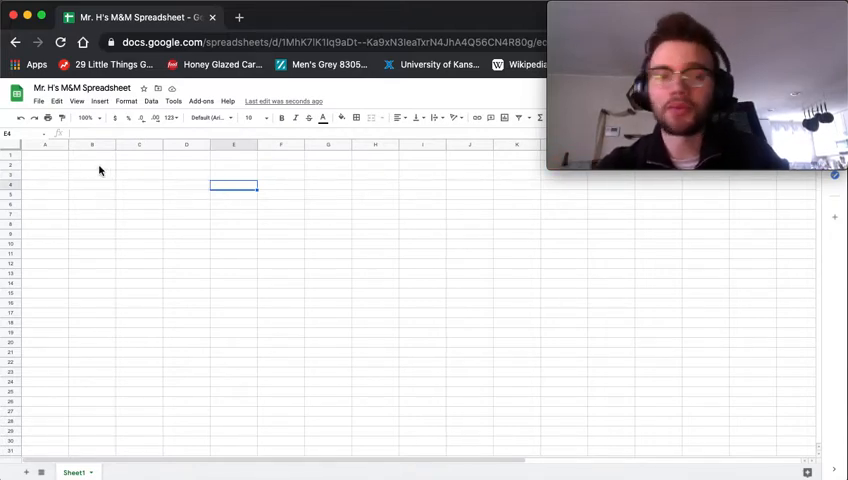
click(45, 156)
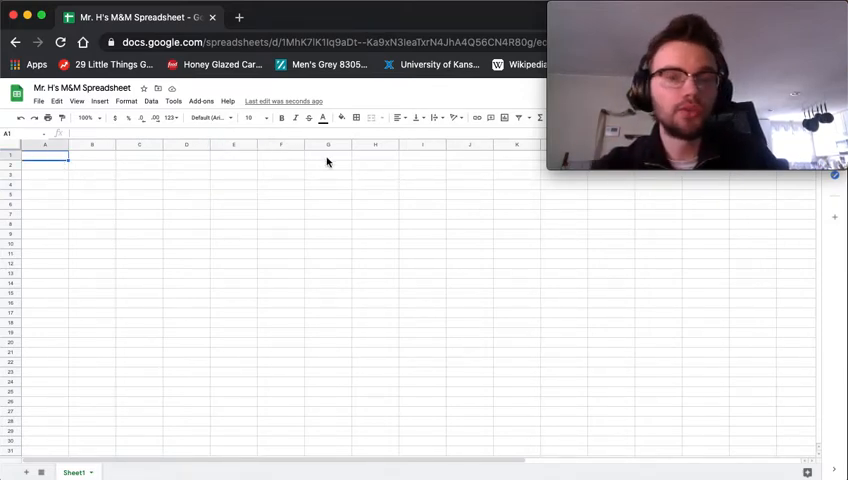
Merge A1:G1, enter 'Mr. H's M&M Spreadsheet', and enlarge the title to size 24
drag(45, 160, 327, 160)
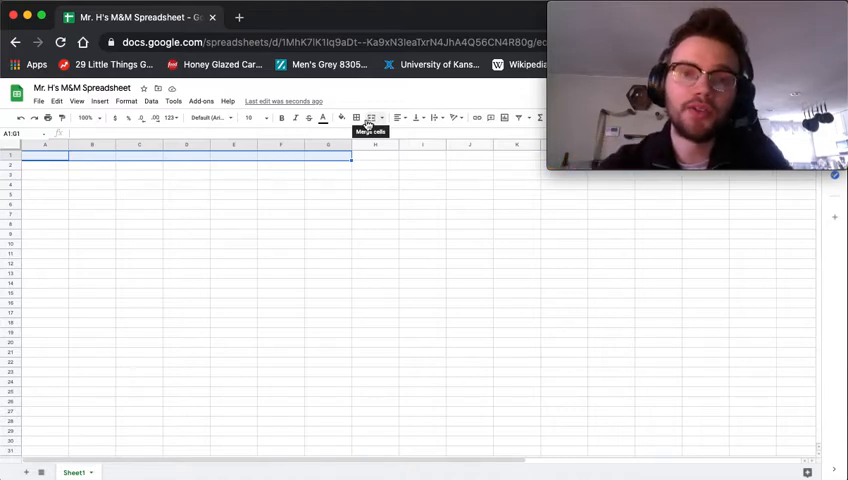
click(355, 117)
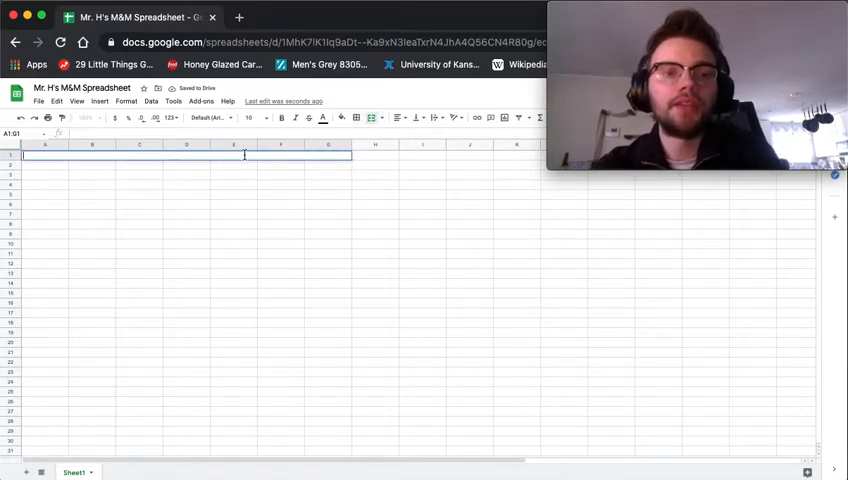
text(Mr. H's M&M Spreadsheet)
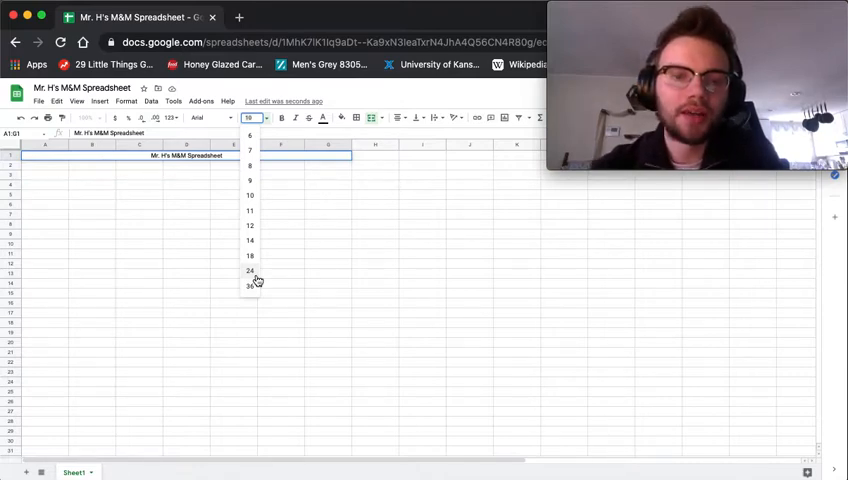
click(249, 270)
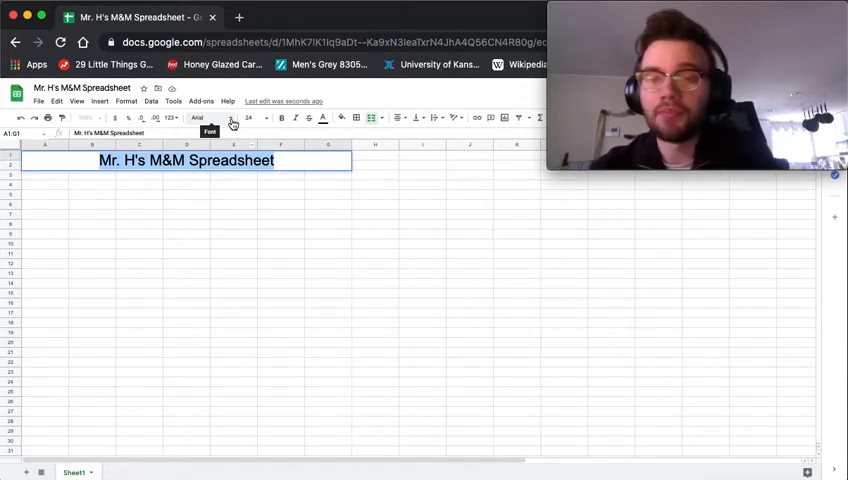
Switch the merged title's font from Arial to a handwriting-style font
click(199, 118)
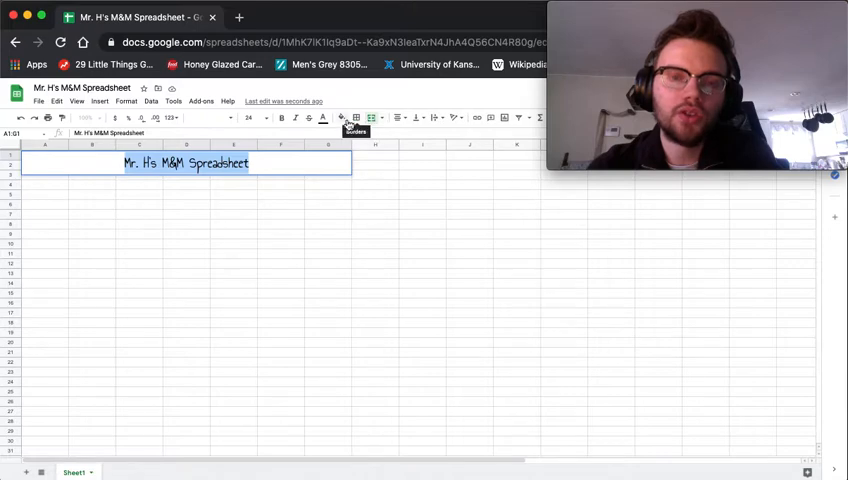
mouse_move(342, 118)
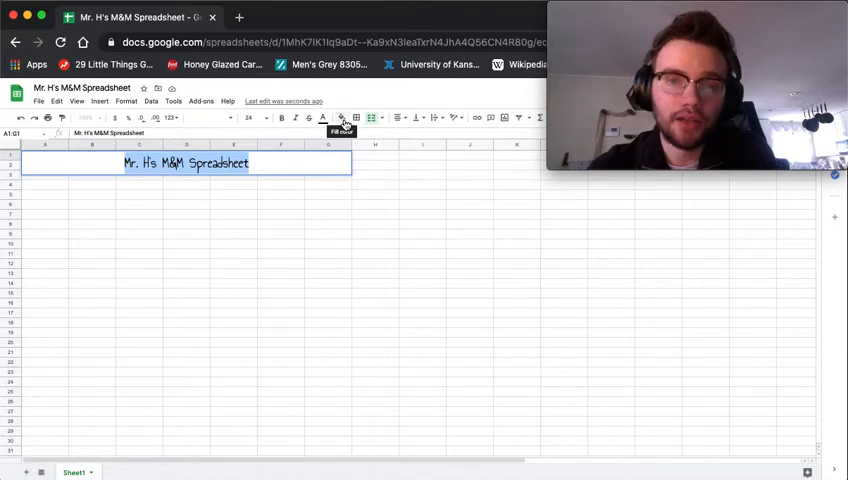
Fill the merged title cell with light orange 2
click(342, 118)
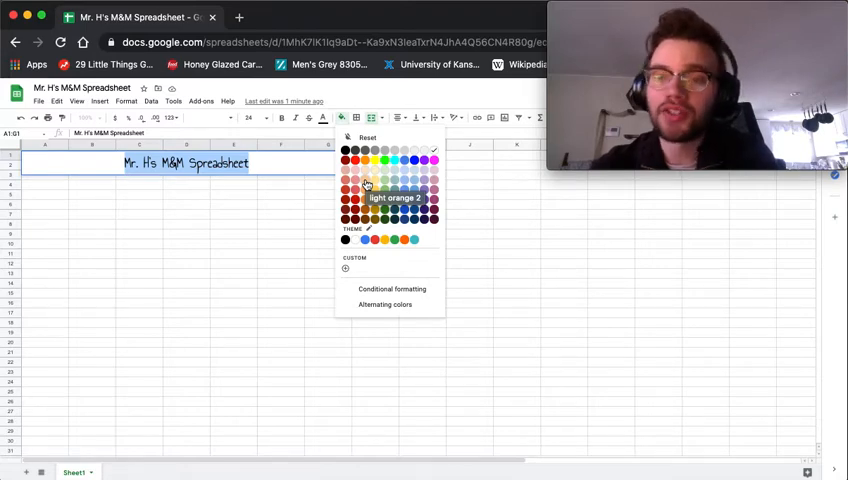
click(367, 184)
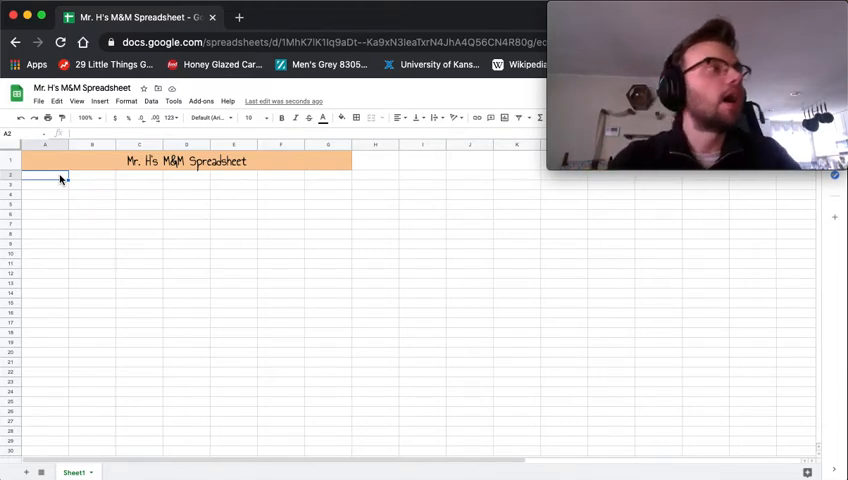
Enter a bold 'Colors' header in A2 and 'Mr. H' in B2
text(c)
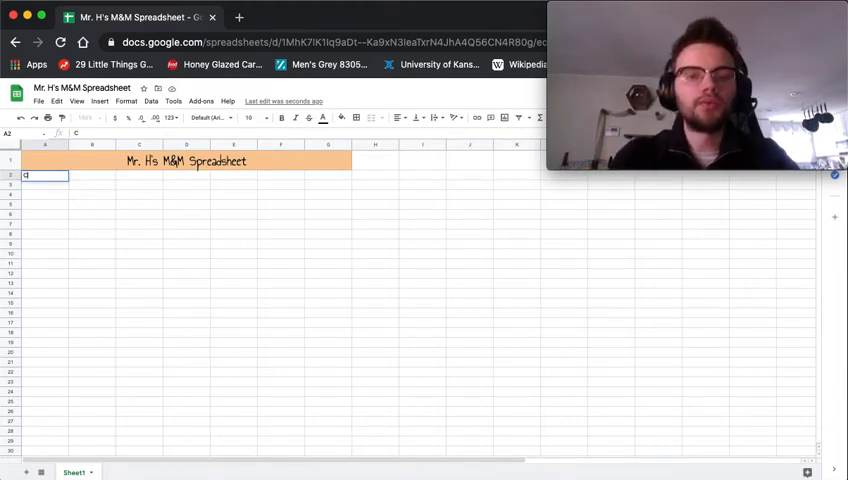
text(Colors)
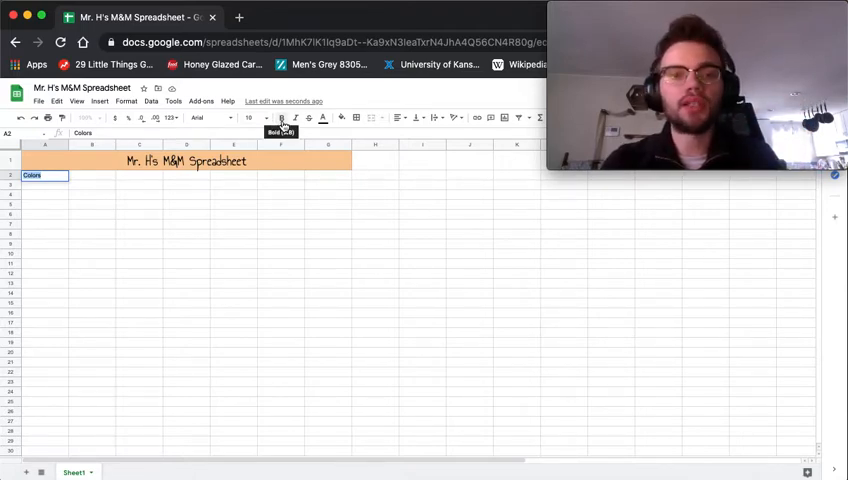
click(282, 118)
text(Mr. H)
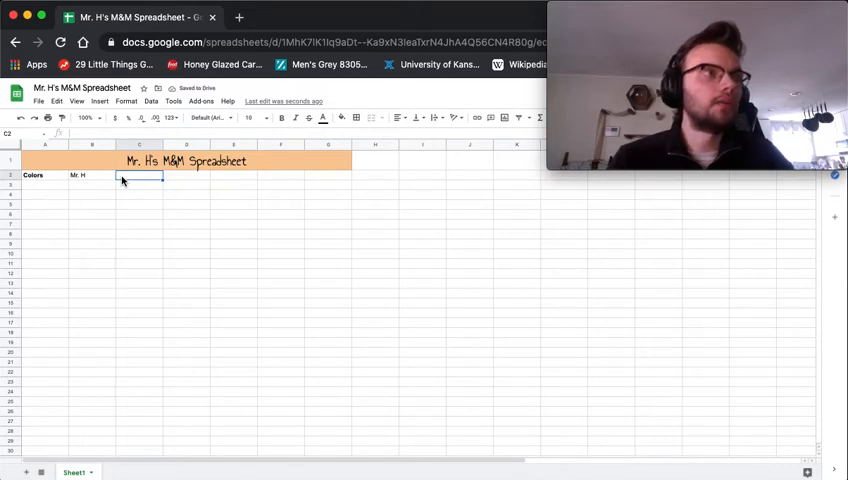
Enter Wanda, Thanos, Mando and Alex into C2 through F2
text(Wanda)
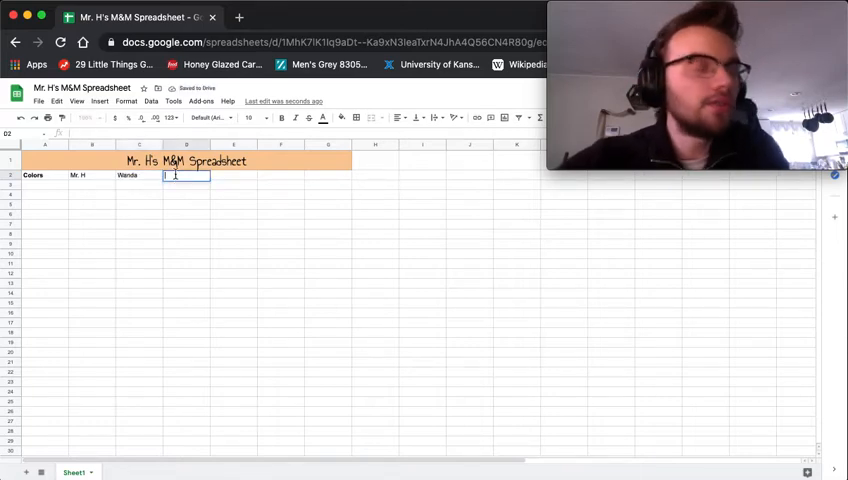
text(Thanos)
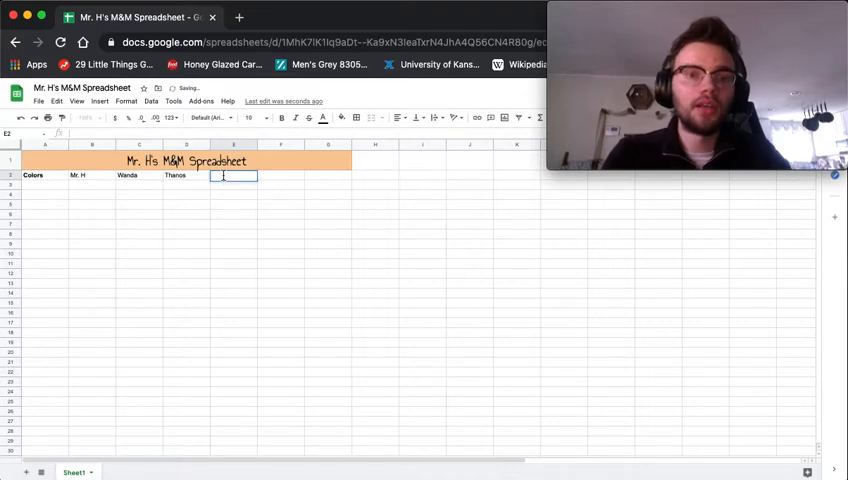
text(M)
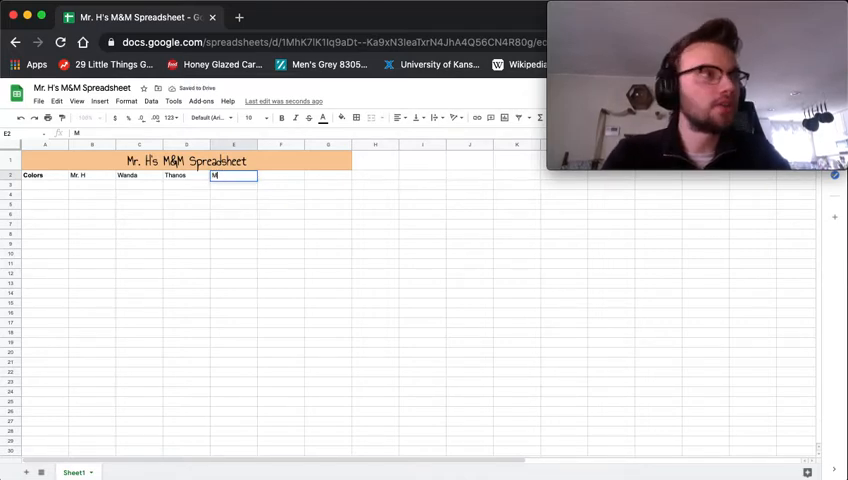
text(ando)
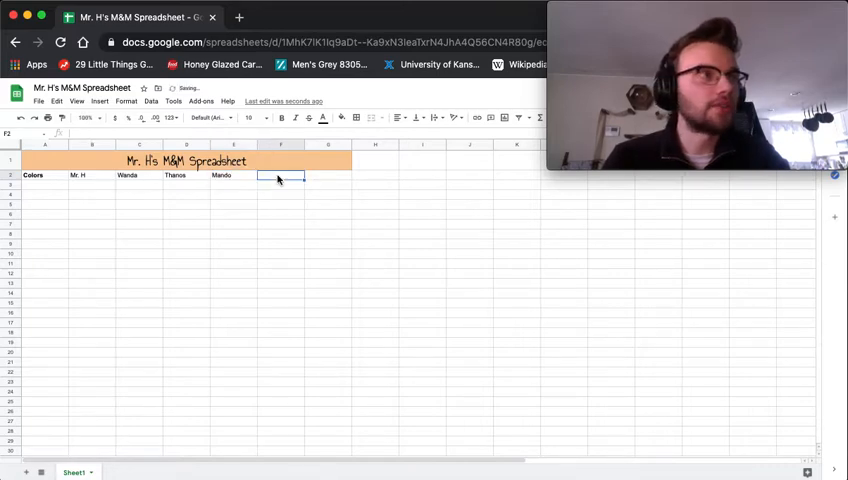
text(Alex)
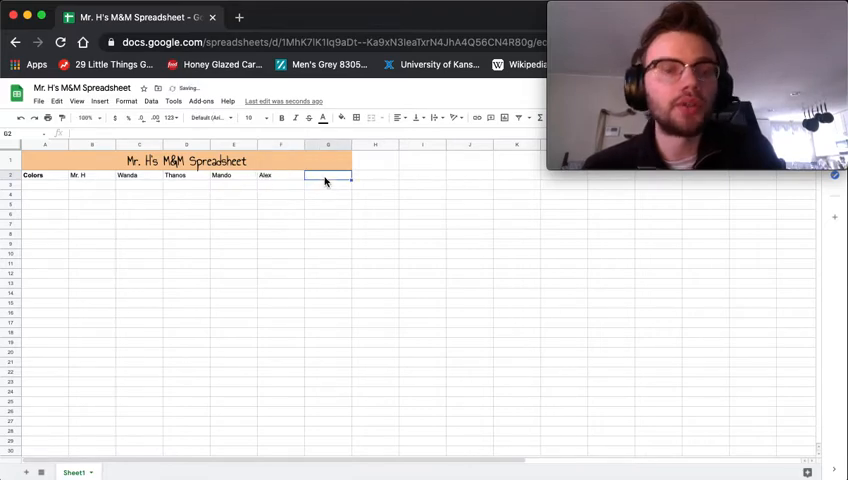
Put a bold 'Average' heading in G2
text(Average)
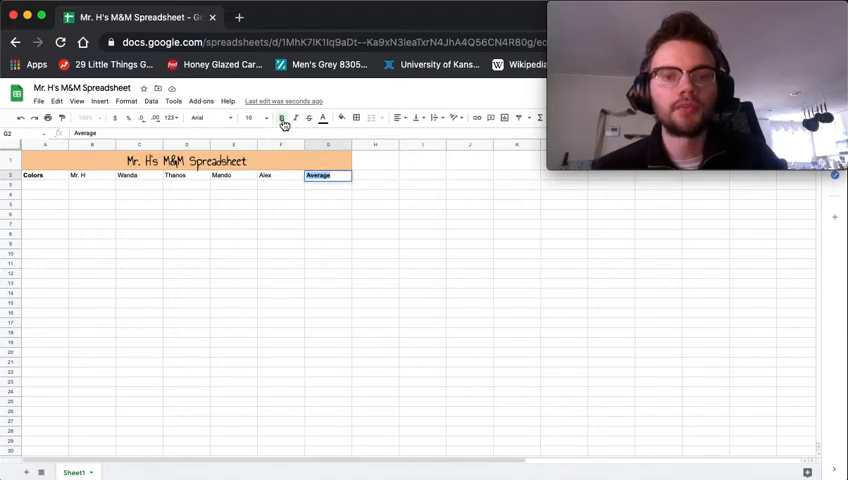
mouse_move(201, 269)
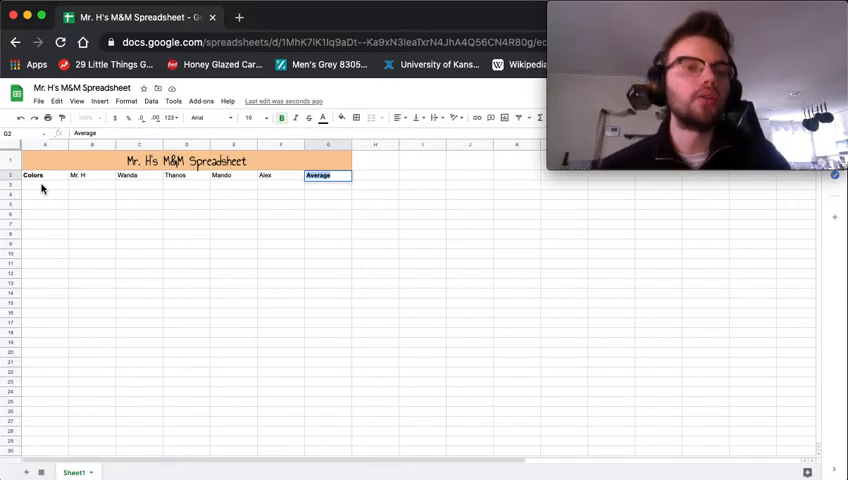
click(45, 189)
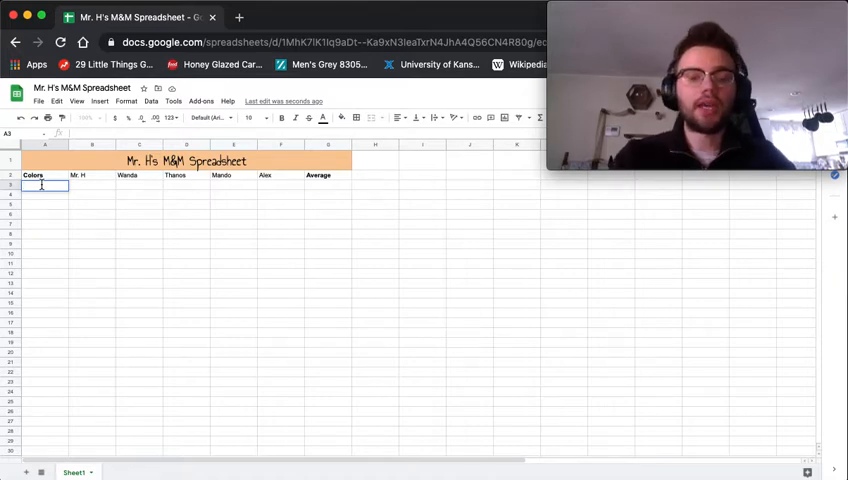
Enter Red, Blue, Yellow, Green, Brown/Purple and Orange in A3 through A8
text(Red)
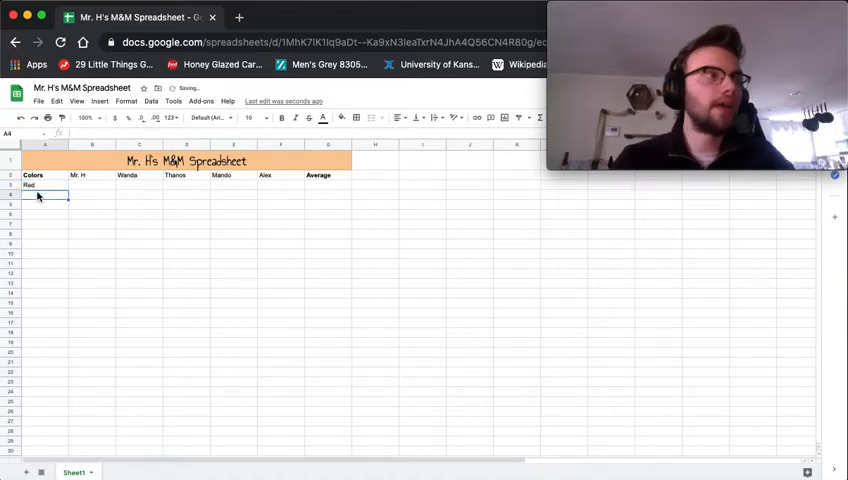
text(Blue)
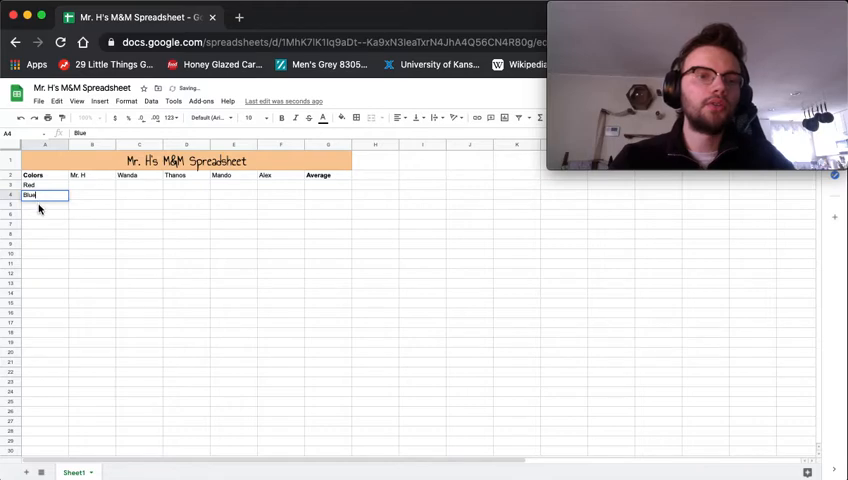
text(Yellow)
click(44, 214)
text(Green)
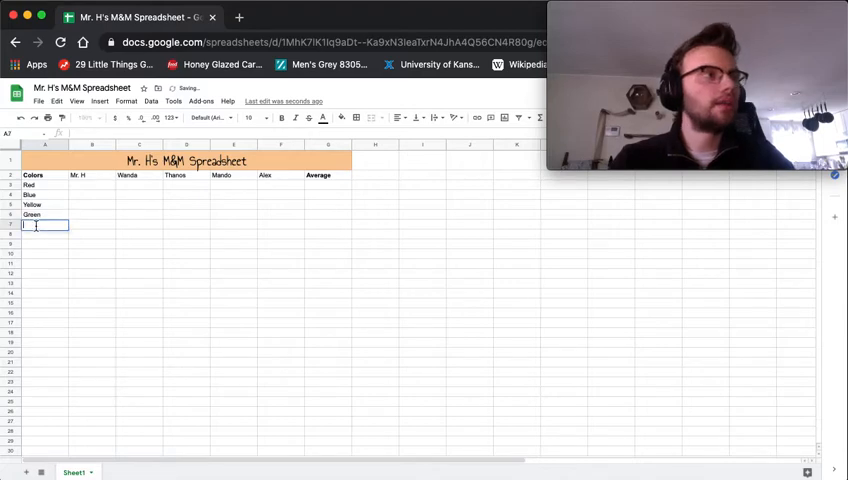
text(Brown)
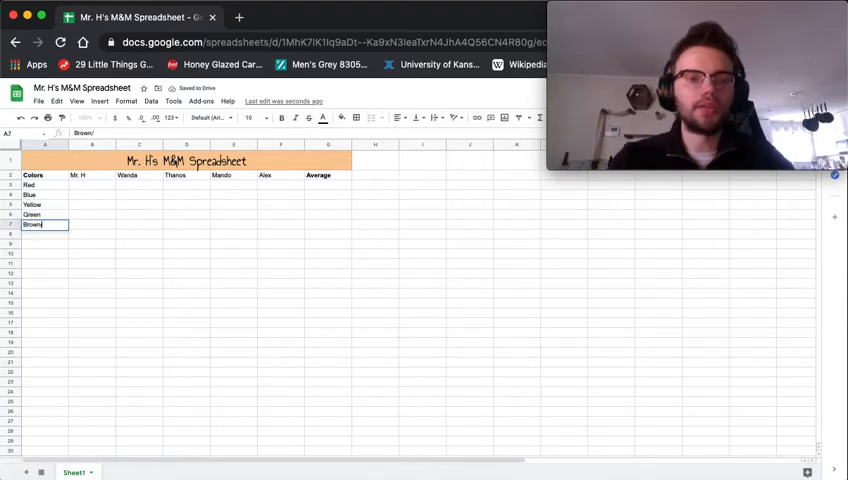
text(/Purple)
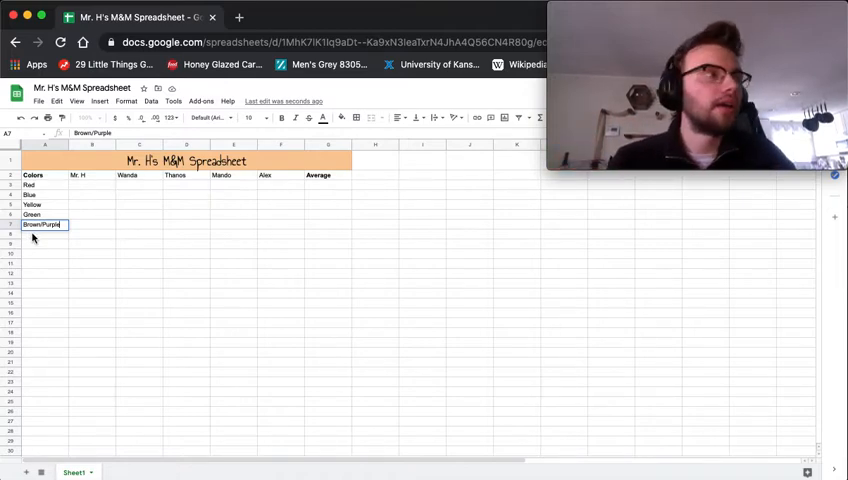
key(enter)
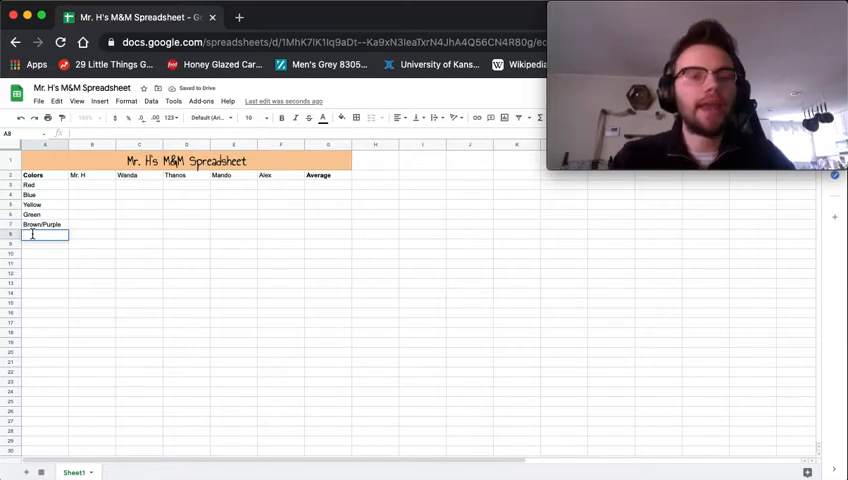
text(Orange)
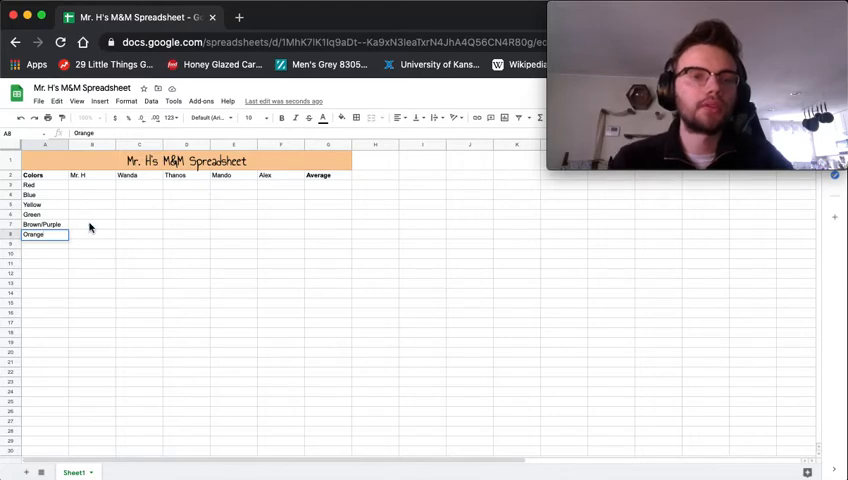
click(44, 185)
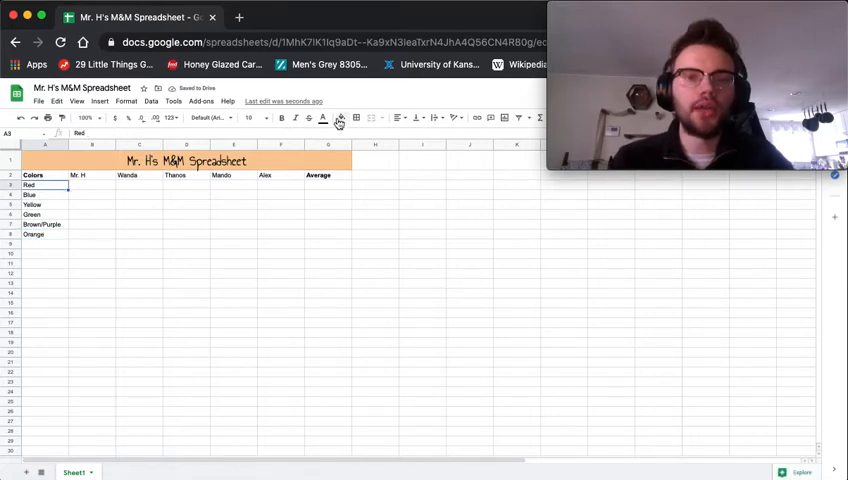
Give the Red, Blue, Yellow and Green labels matching light fill colours
click(340, 118)
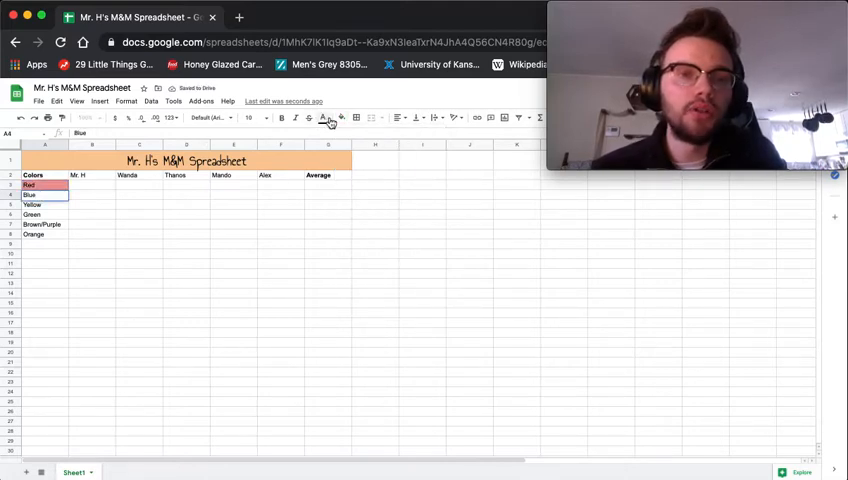
click(341, 118)
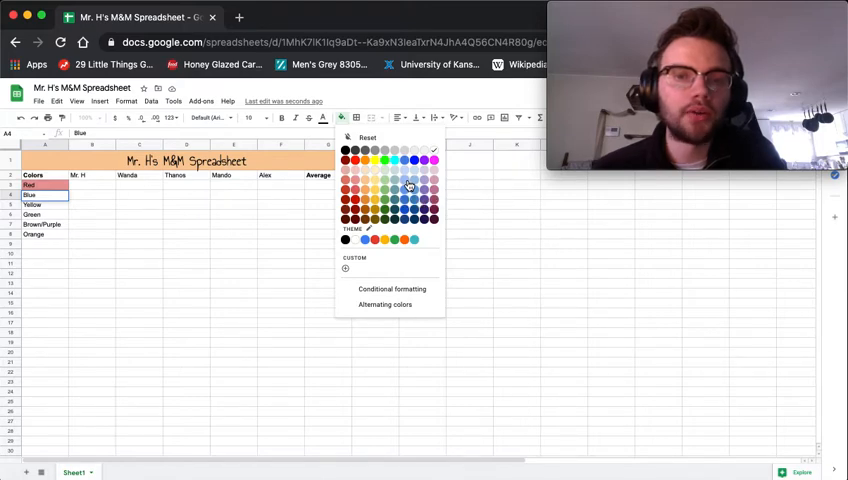
click(408, 187)
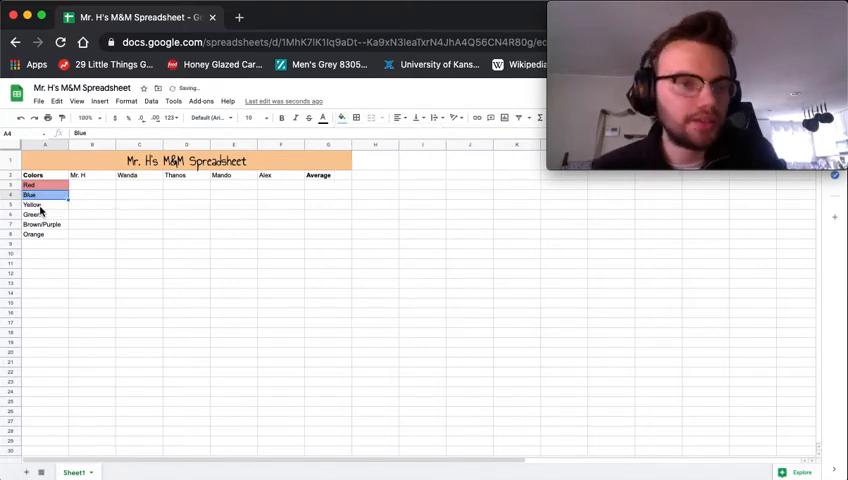
click(341, 118)
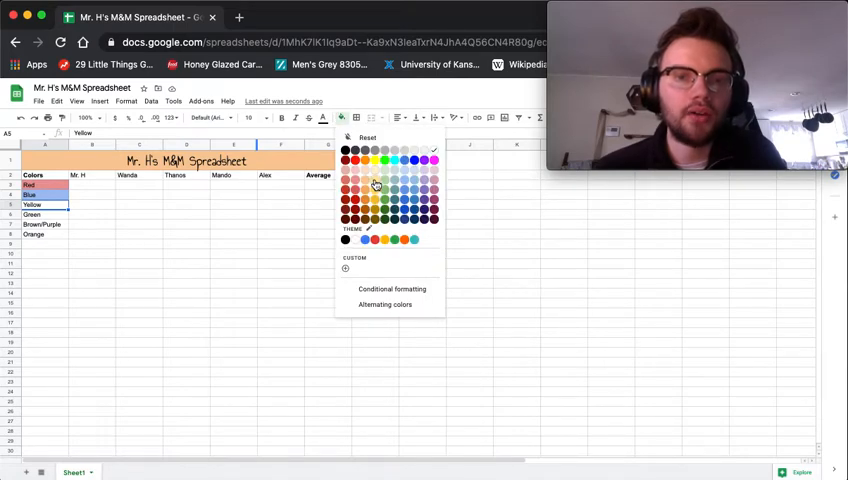
click(376, 185)
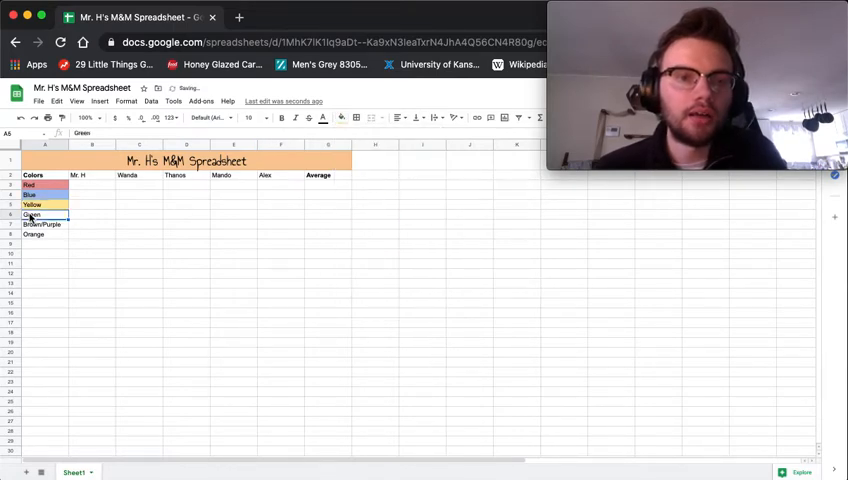
click(340, 117)
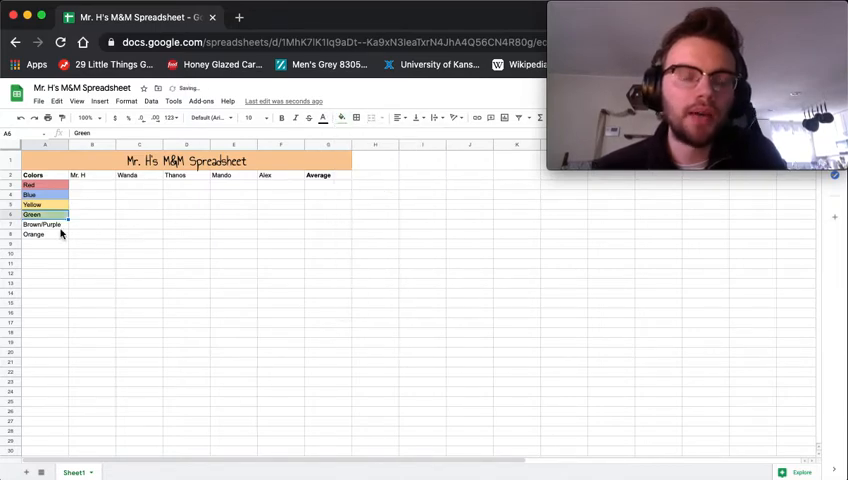
Fill the Brown/Purple label light purple and the Orange label light orange
click(42, 224)
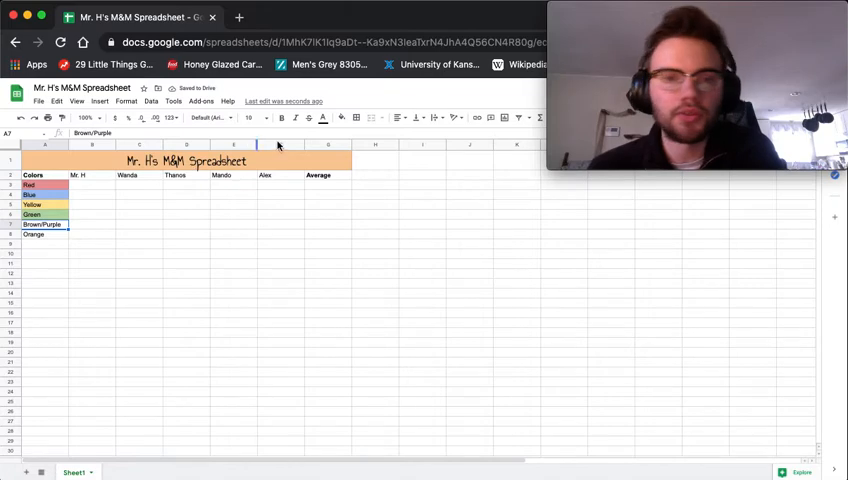
click(341, 117)
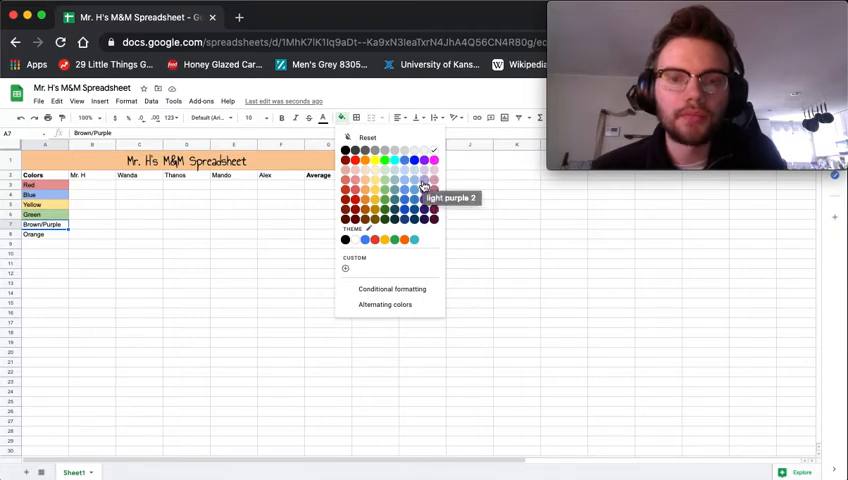
click(424, 187)
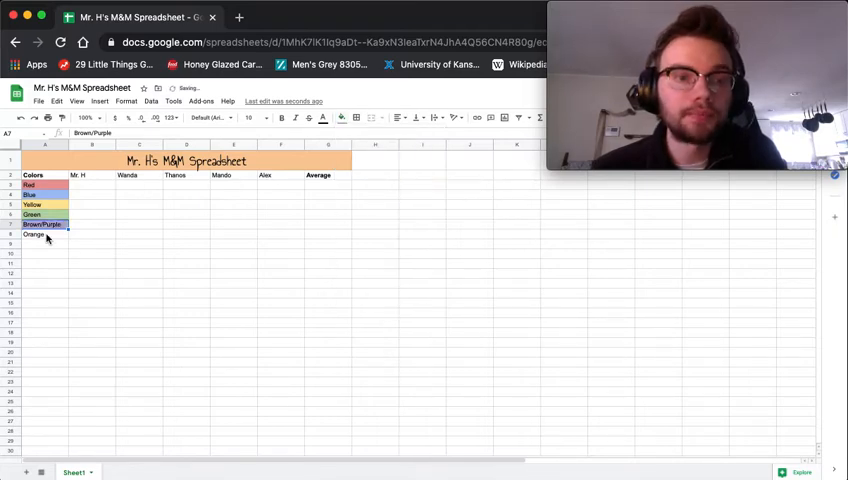
click(341, 118)
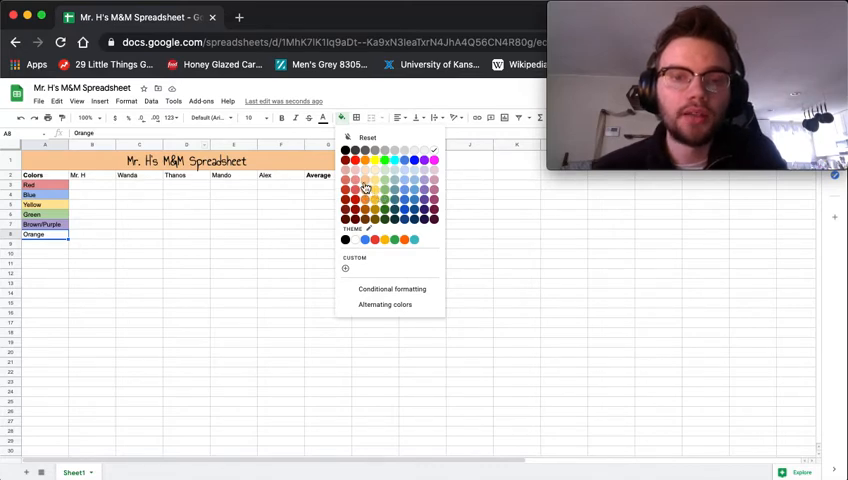
click(366, 188)
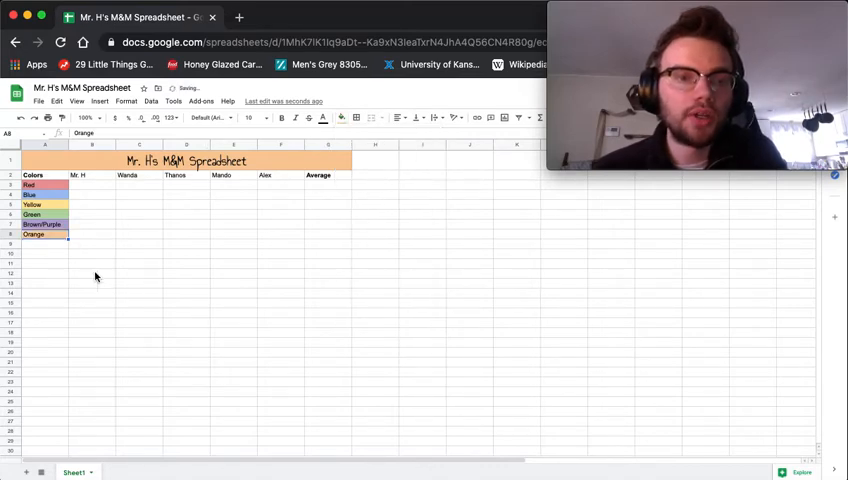
click(44, 243)
text(Total)
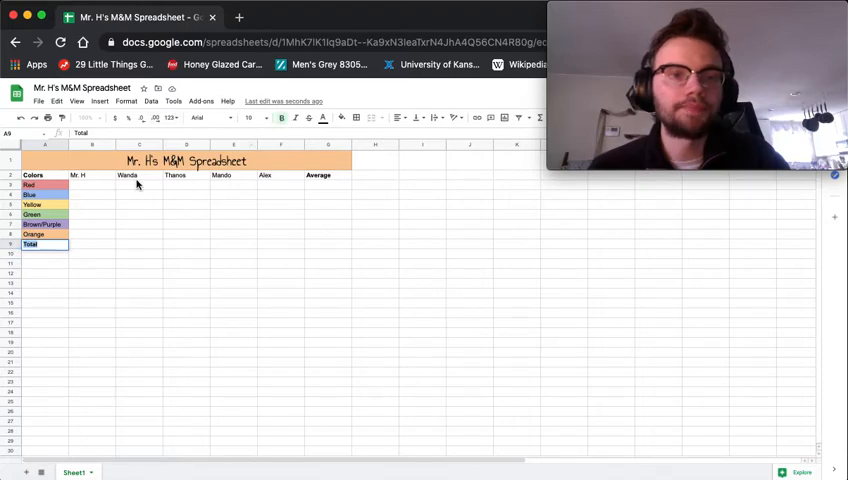
Confirm the bold 'Total' label in A9 below the colour list
click(92, 184)
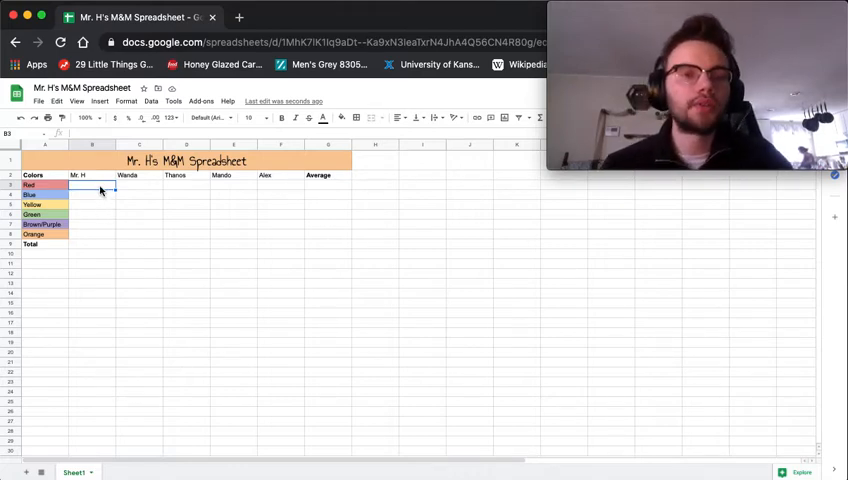
Enter Mr. H's counts 3, 1, 2, 2, 4, 0 into B3:B8, Red through Orange
text(3)
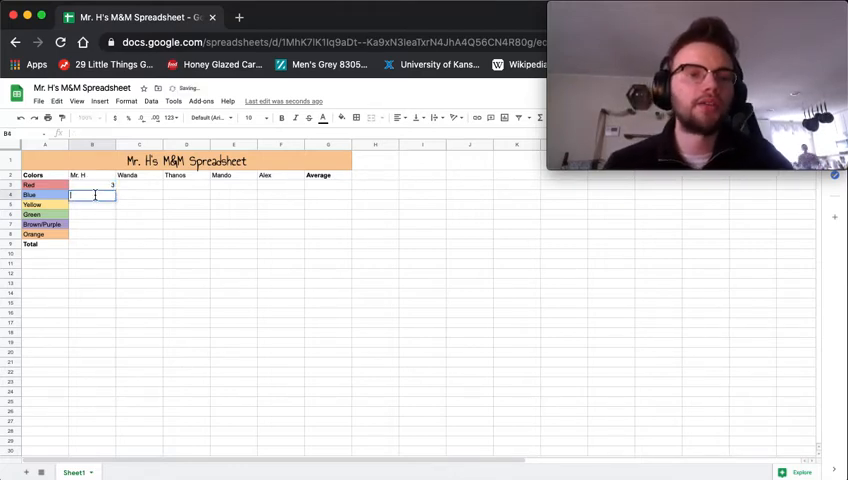
text(1)
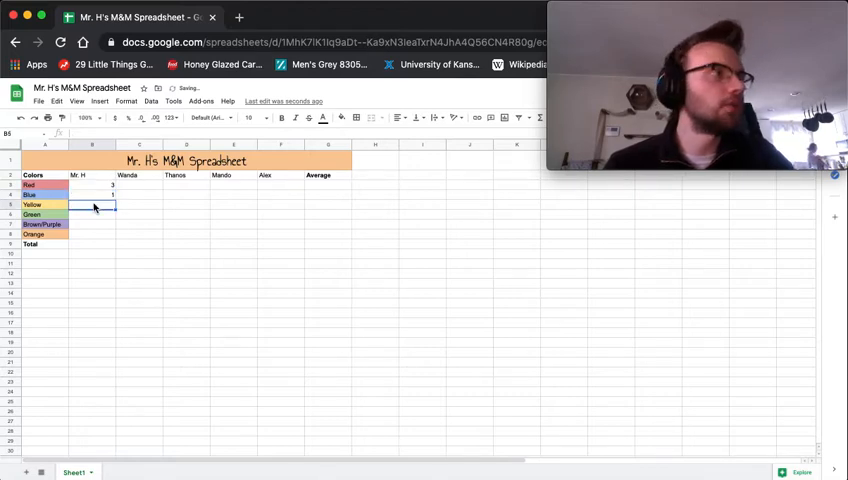
text(2)
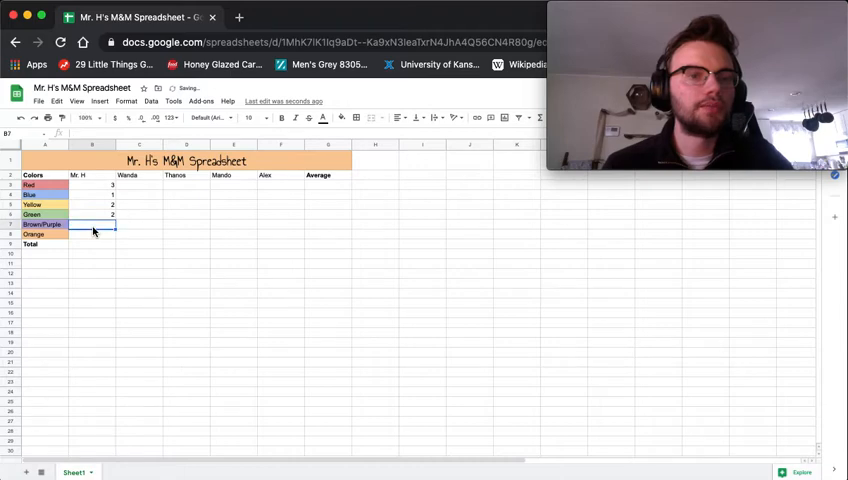
text(4)
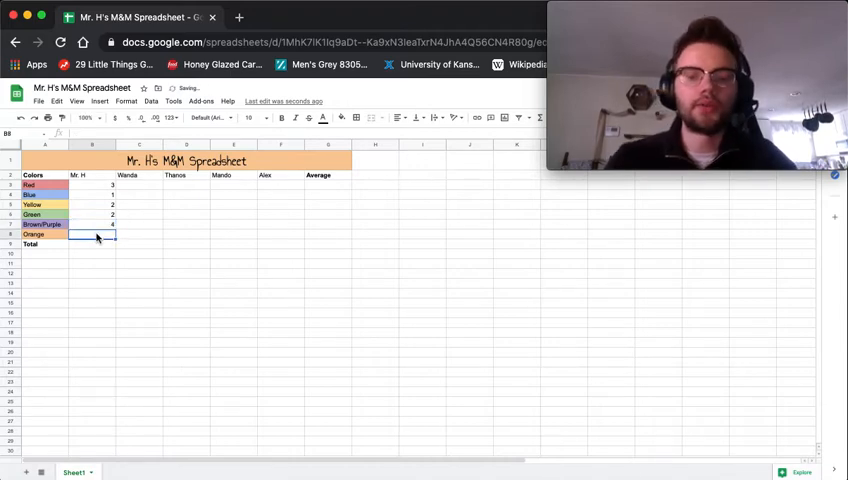
text(0)
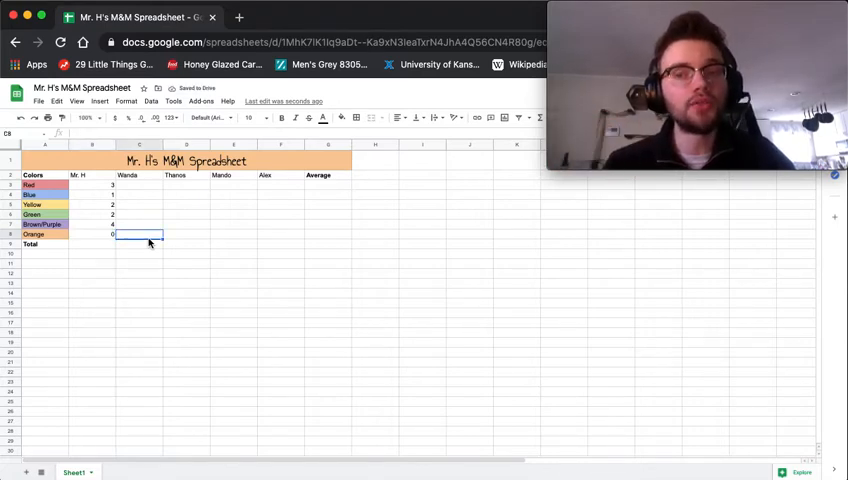
click(92, 244)
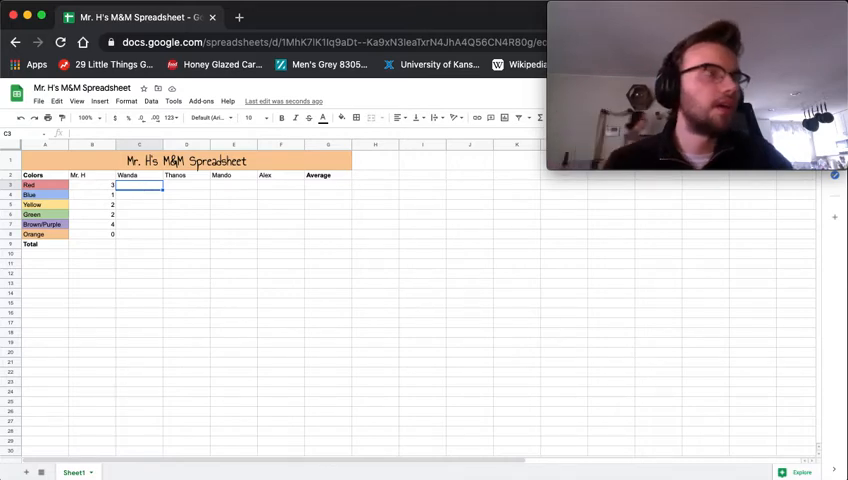
mouse_move(130, 464)
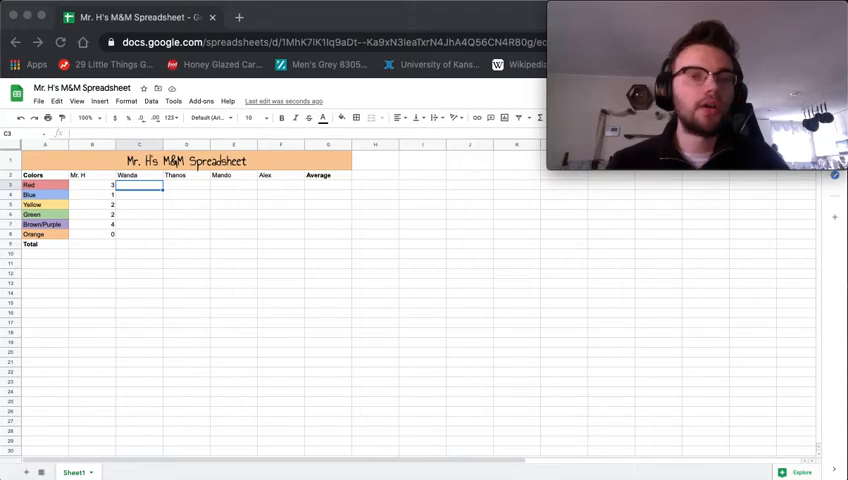
mouse_move(137, 193)
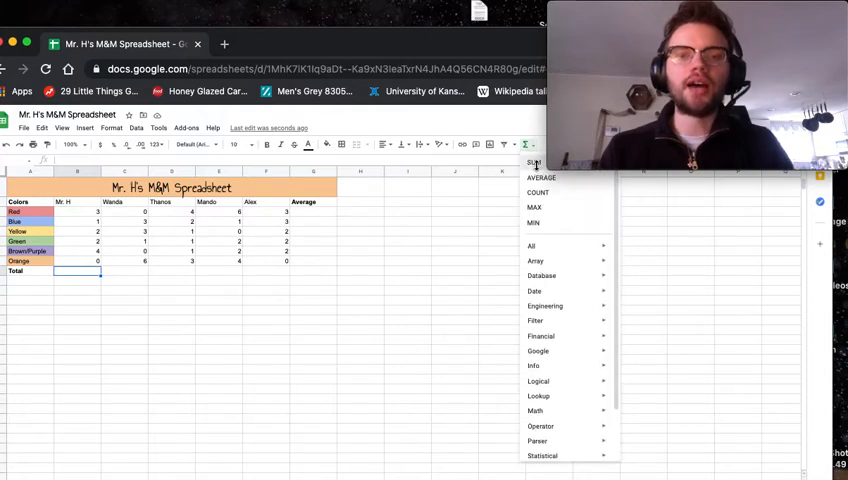
Put a SUM of B3:B8 in B9, giving Mr. H a total of 12
click(534, 163)
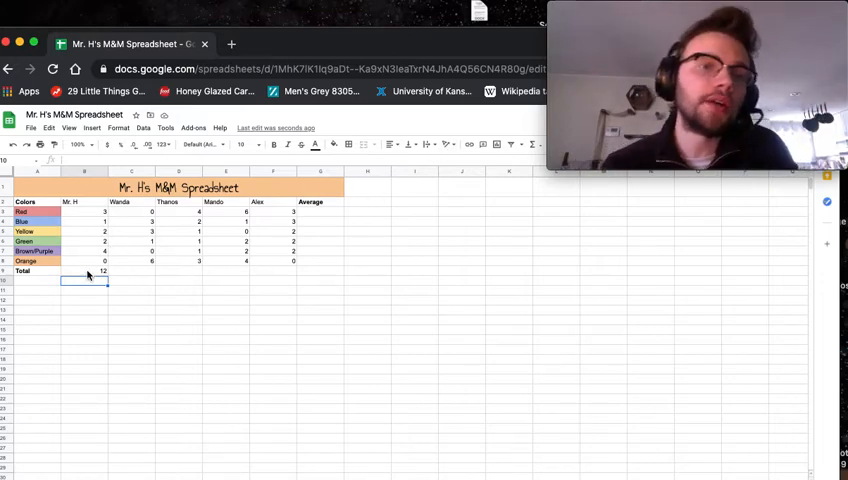
Copy the SUM formula from B9 right into Wanda's C9
click(85, 271)
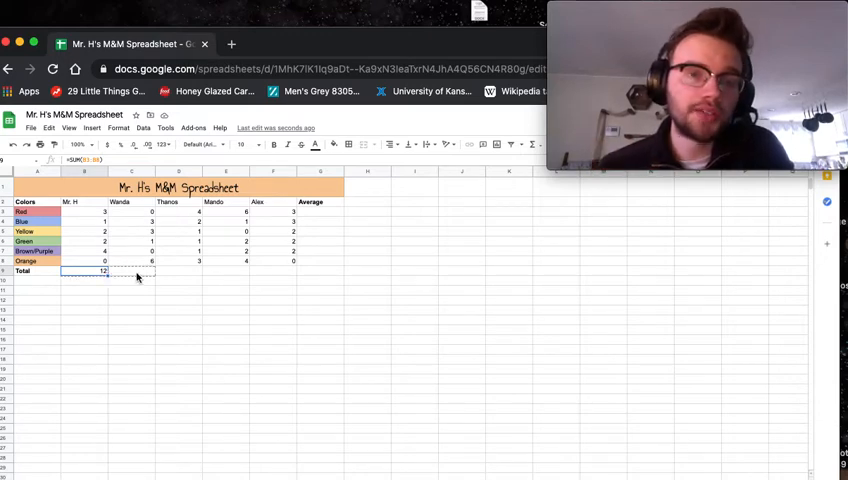
drag(103, 271, 263, 272)
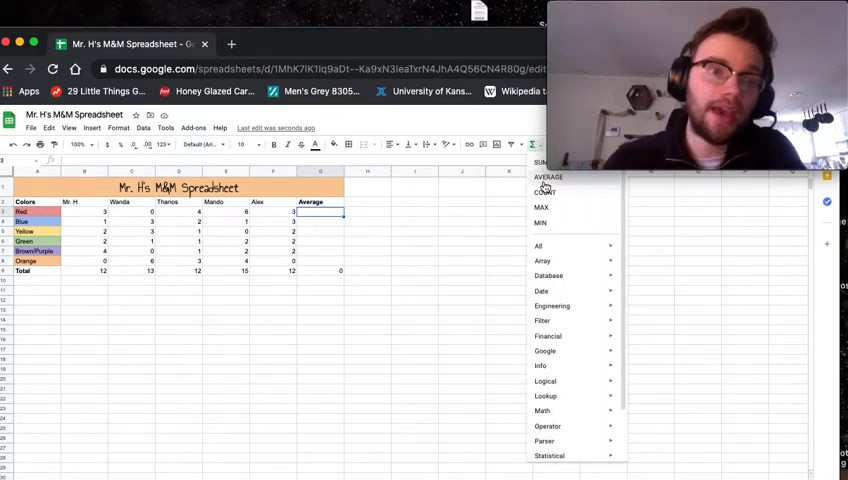
Insert AVERAGE of B3:B8's Red row (B3:F3) into G3, showing 3.2
click(547, 178)
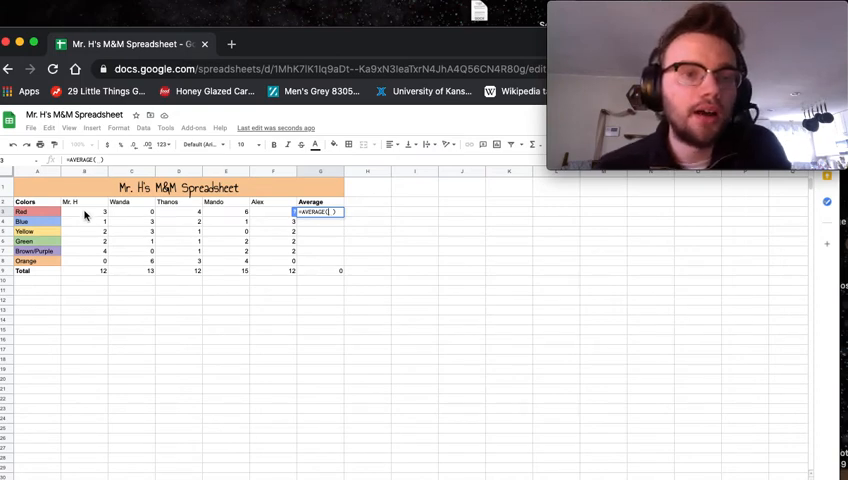
click(84, 211)
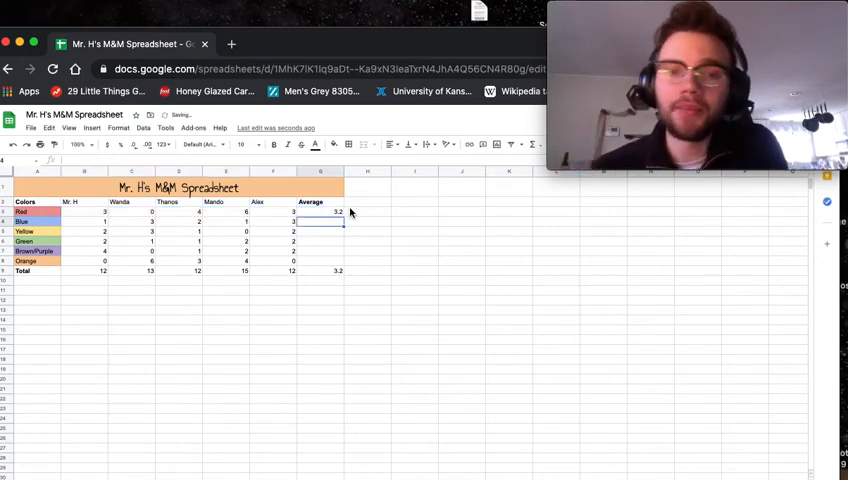
Fill the AVERAGE formula from G3 down through the Total row
click(321, 211)
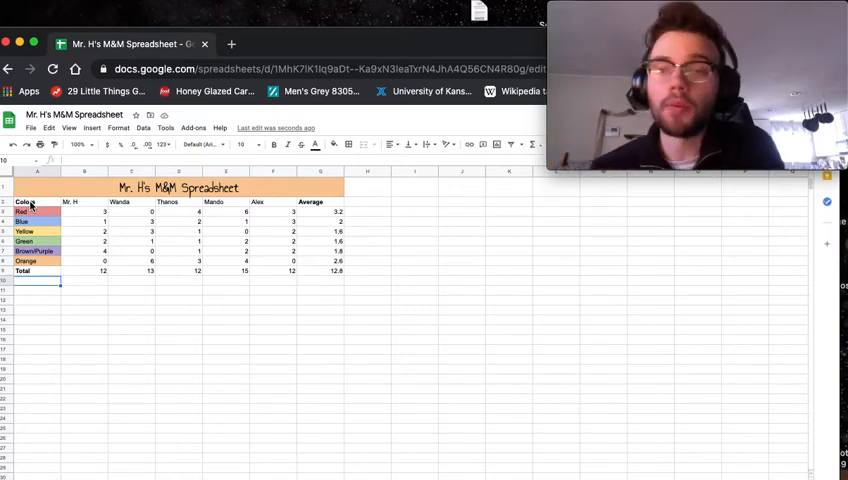
Select colours and Mr. H's counts (A2:B8) and insert a chart
click(27, 202)
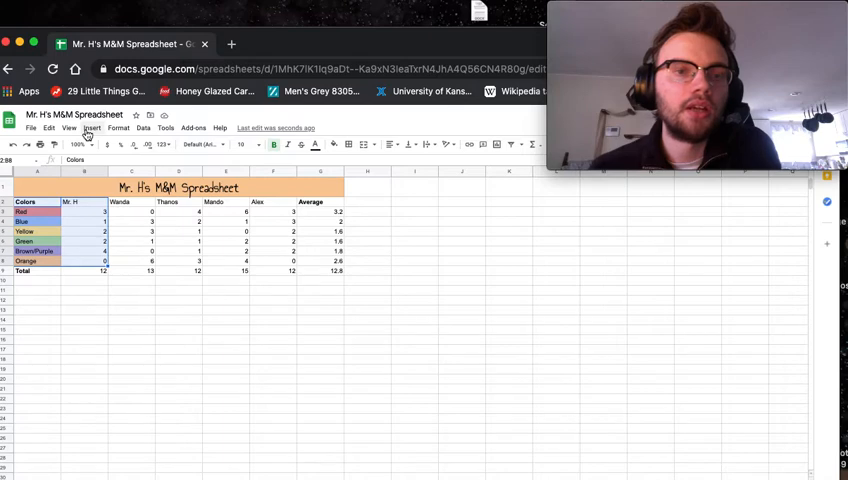
click(91, 131)
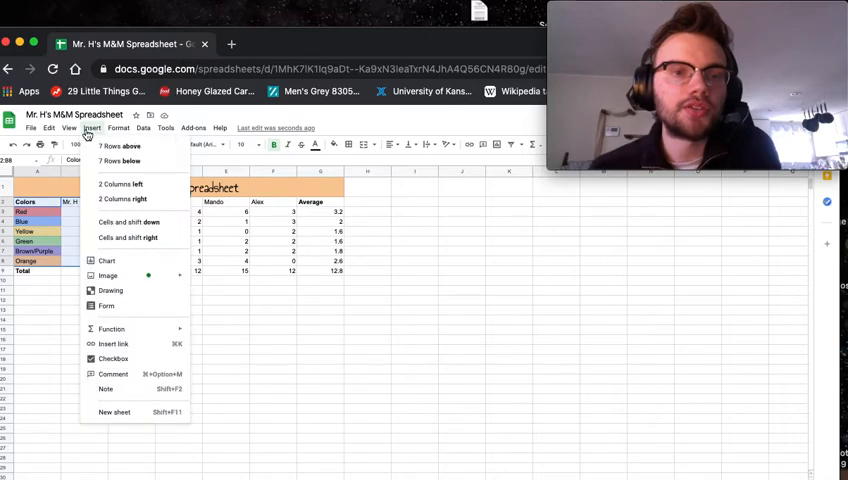
mouse_move(126, 238)
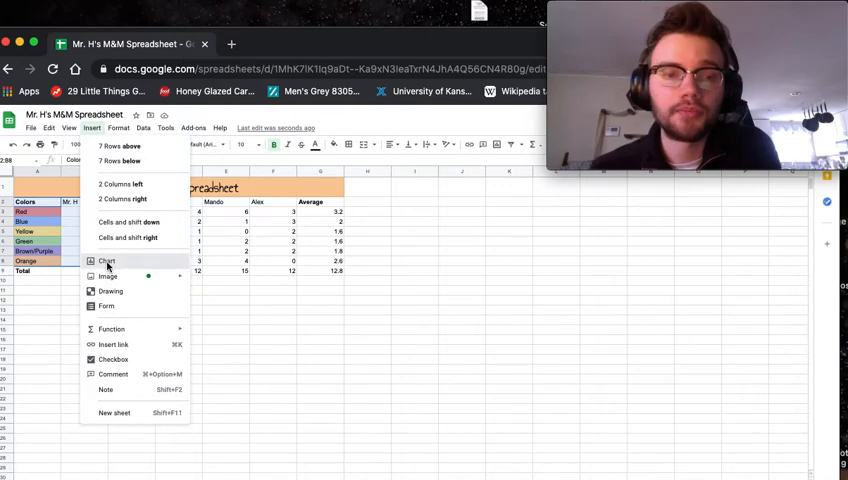
click(105, 261)
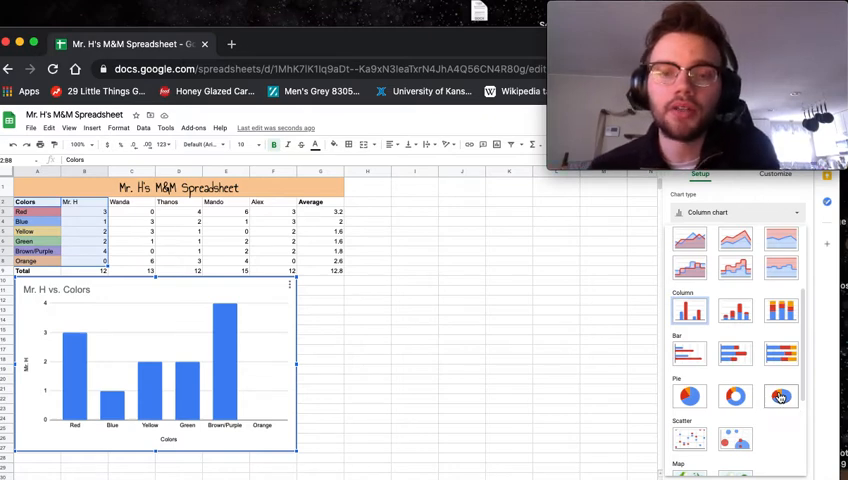
Change the 'Mr. H vs. Colors' chart type to 3D pie
click(781, 397)
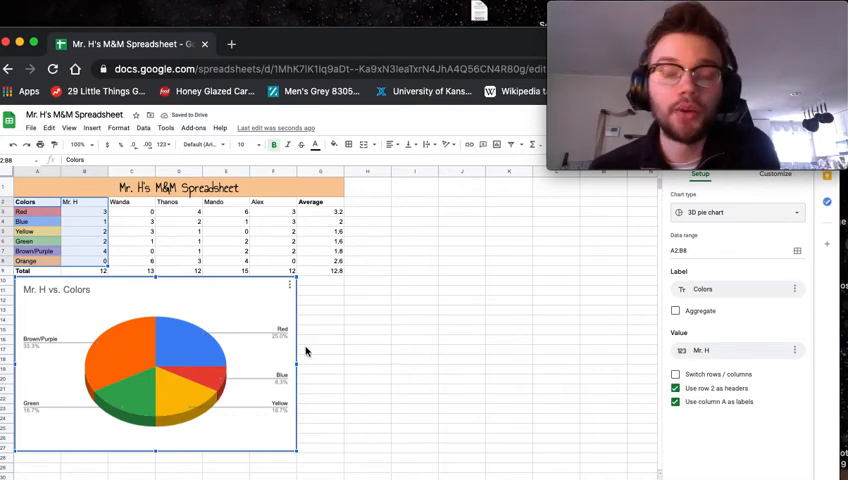
mouse_move(132, 378)
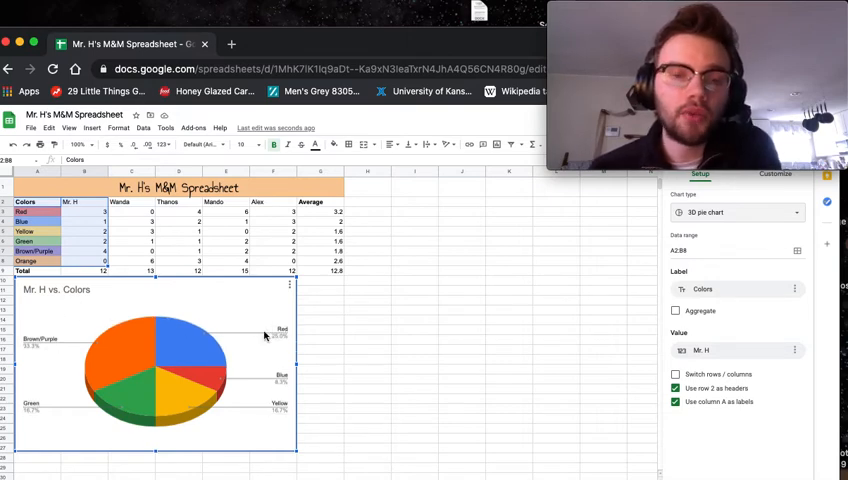
Recolour Red slice red and Brown/Purple slice purple; title chart 'Mr. H's Bag of M&M's'
click(775, 173)
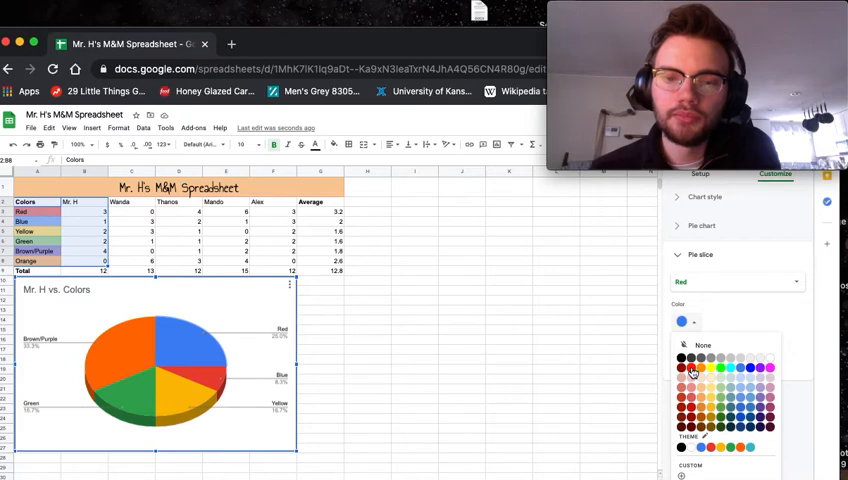
click(691, 370)
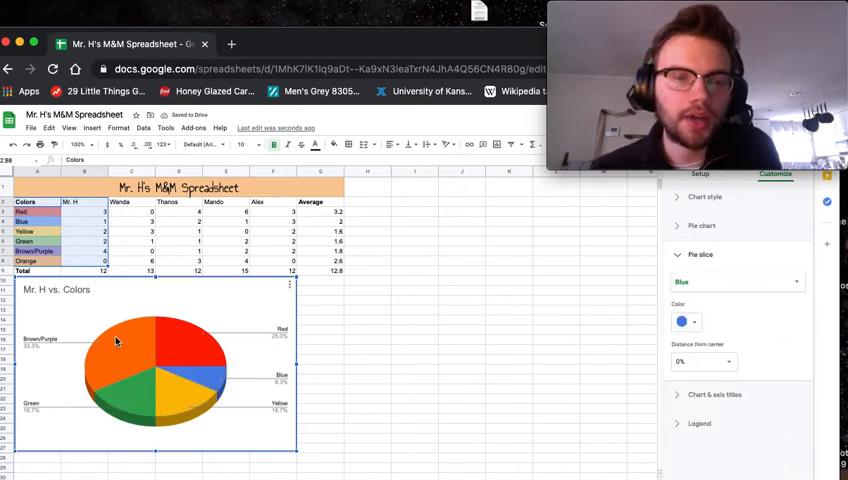
click(737, 281)
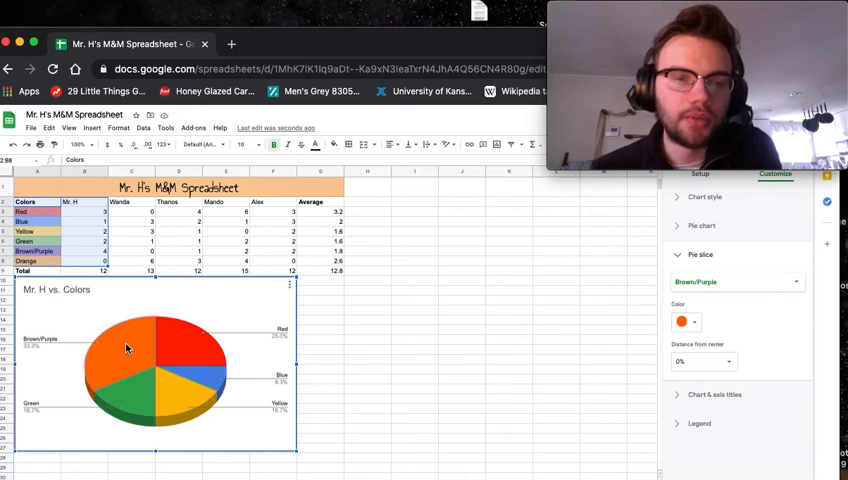
click(735, 281)
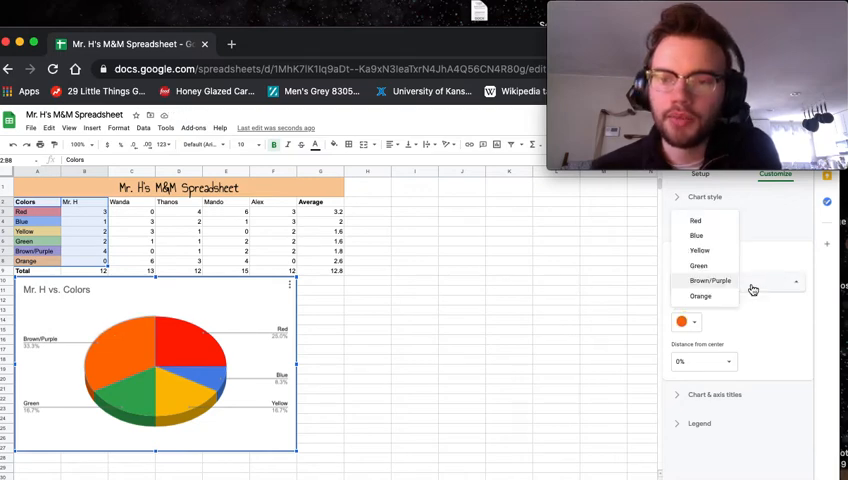
click(682, 321)
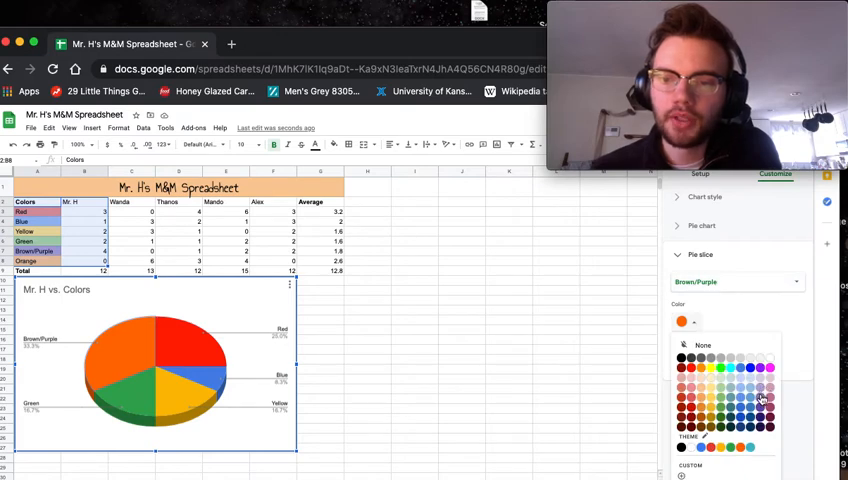
click(767, 397)
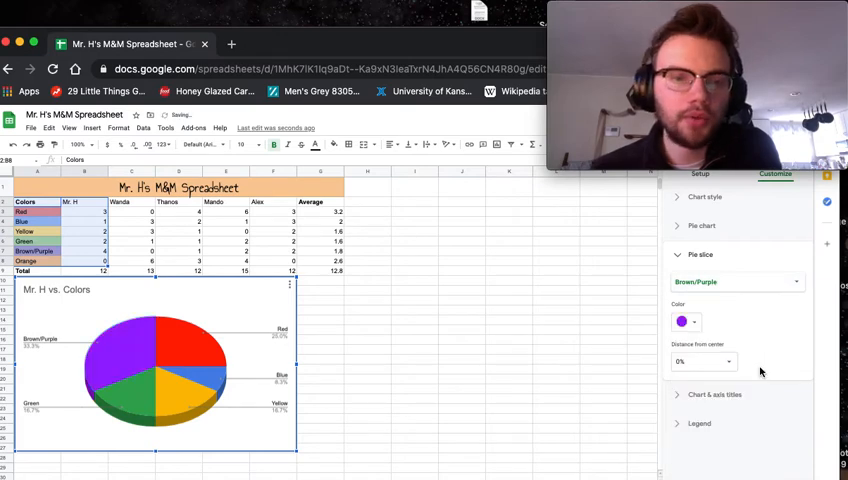
mouse_move(497, 354)
text(Mr. H's Bag)
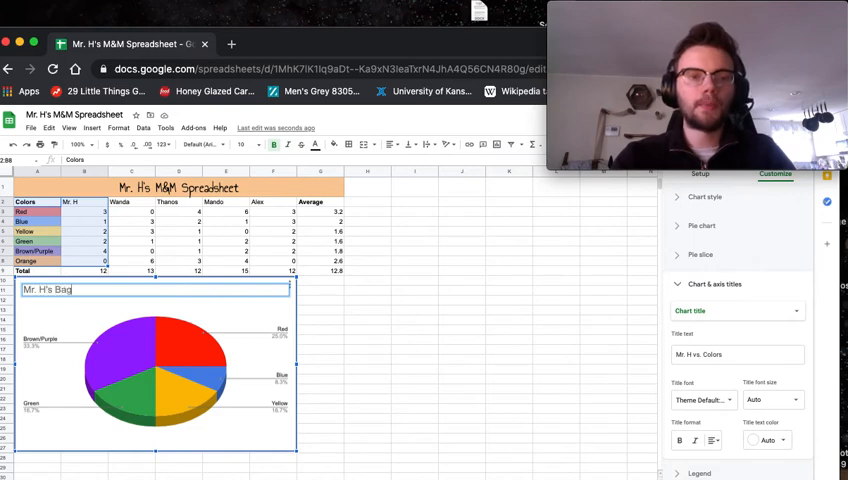
text(of M&M's)
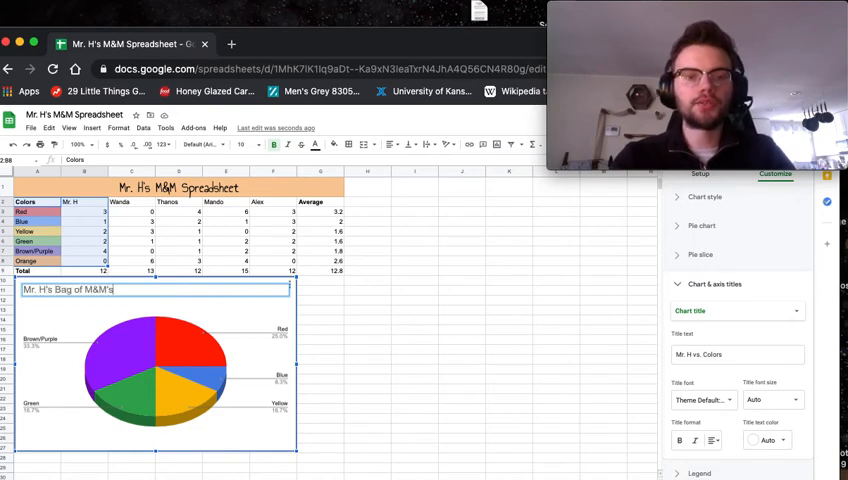